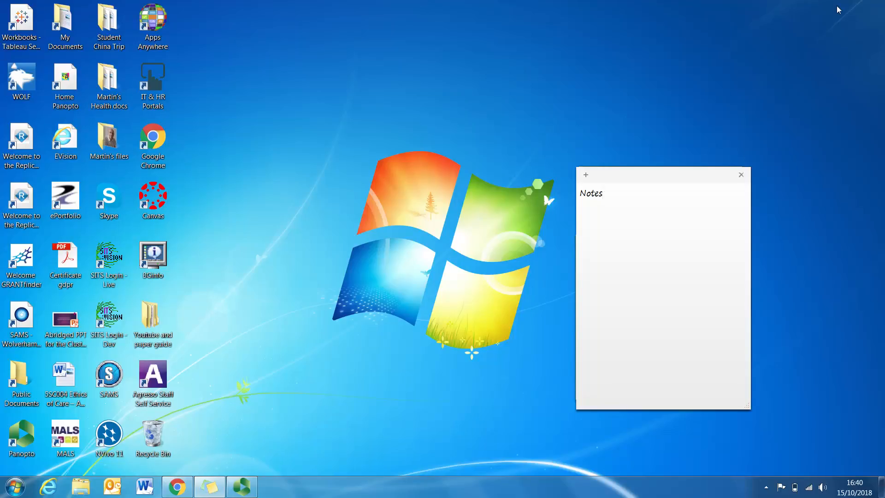
# Step: Launch Chrome and load the University of Wolverhampton Library home page using Paste and go
pyautogui.click(603, 194)
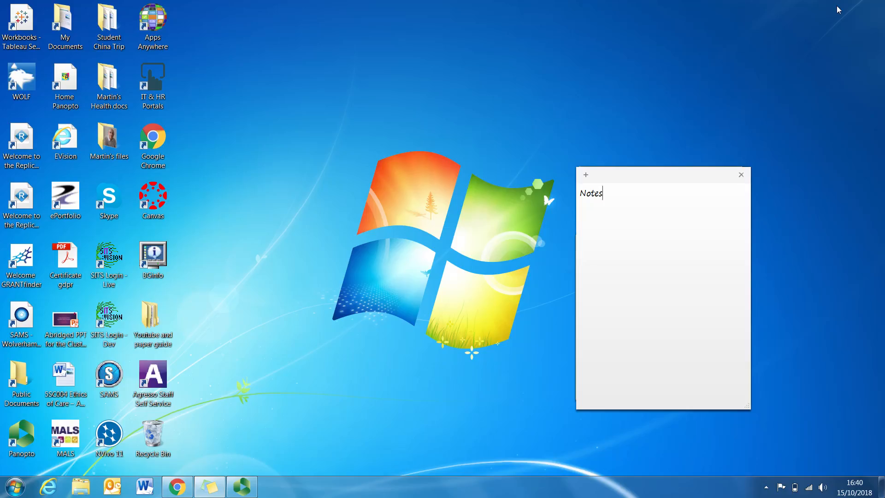
pyautogui.moveTo(502, 179)
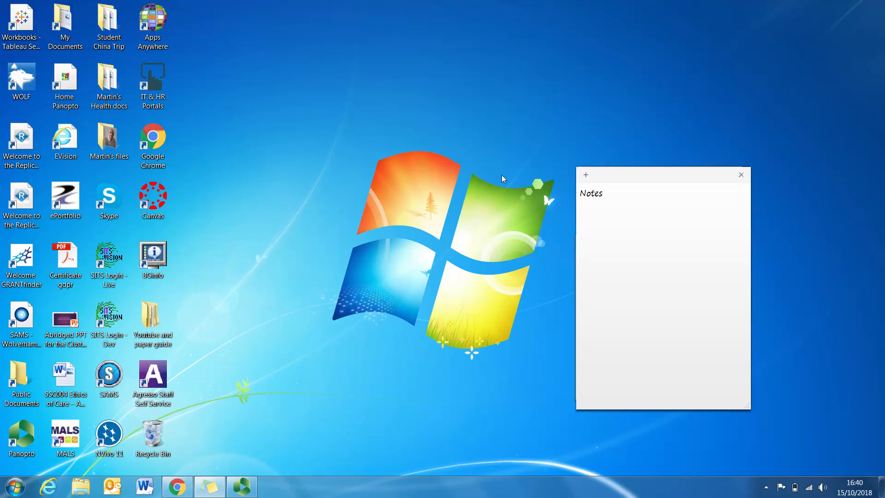
pyautogui.moveTo(506, 179)
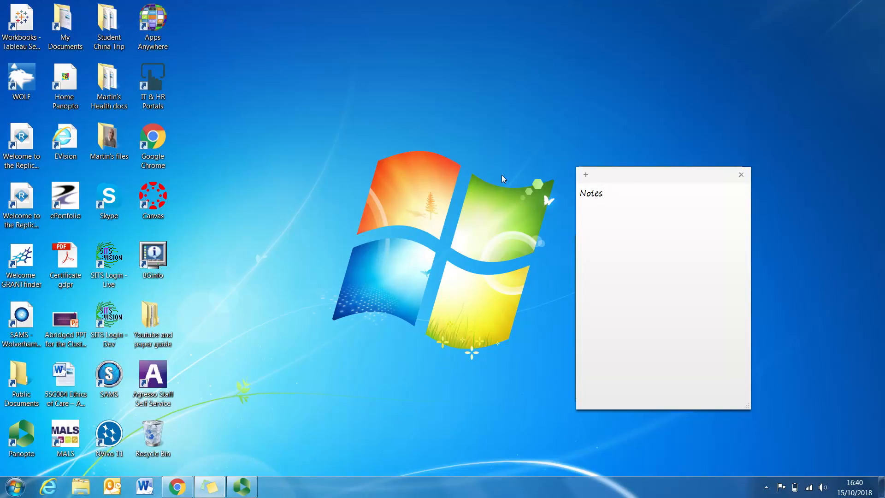
pyautogui.click(603, 193)
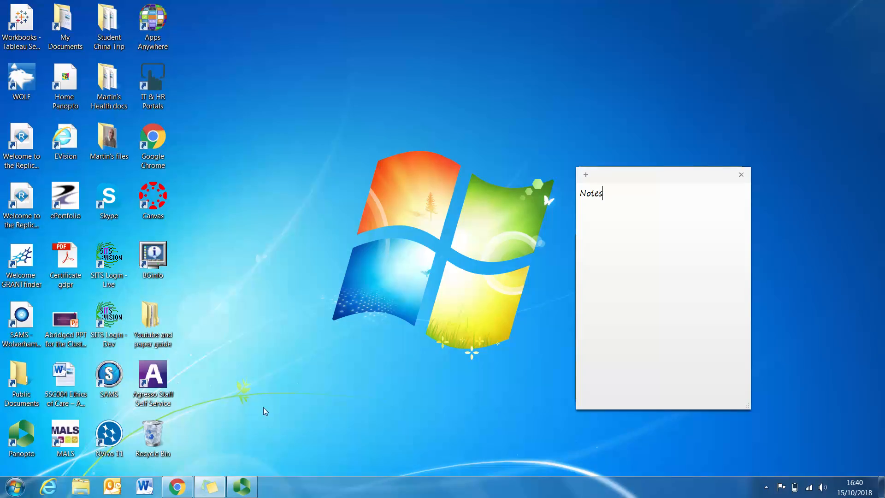
pyautogui.click(176, 485)
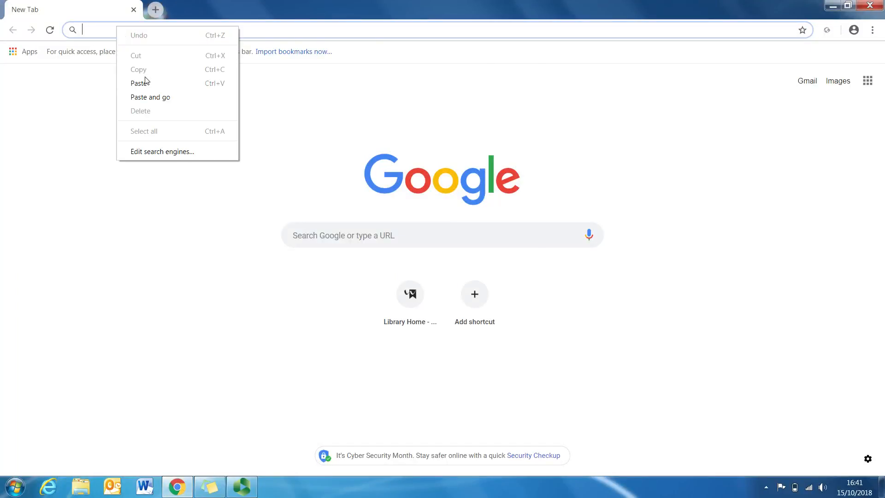
pyautogui.click(139, 83)
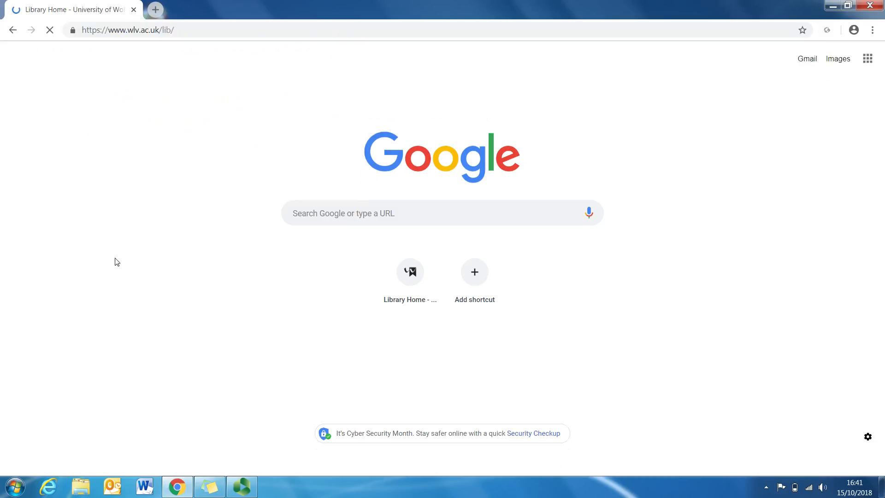
pyautogui.click(410, 271)
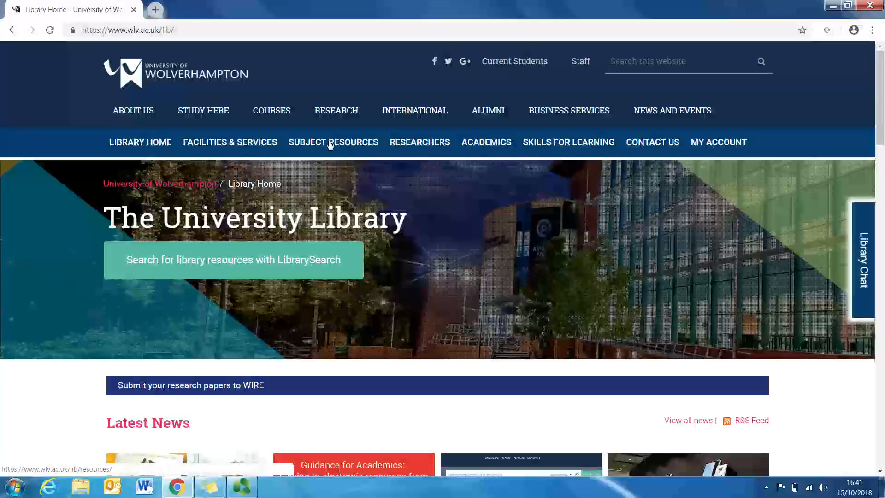
# Step: Visit Subject Resources, view the Databases A-Z list, then return to Subject Resources
pyautogui.click(333, 141)
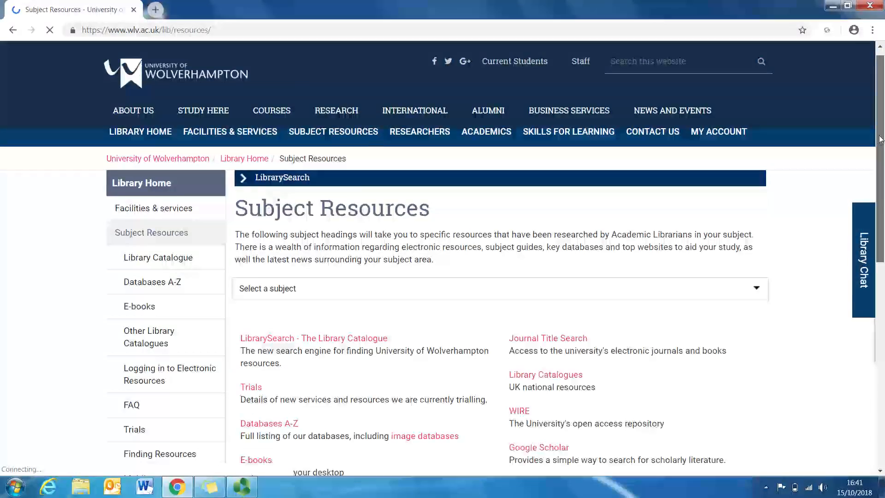
pyautogui.scroll(-3)
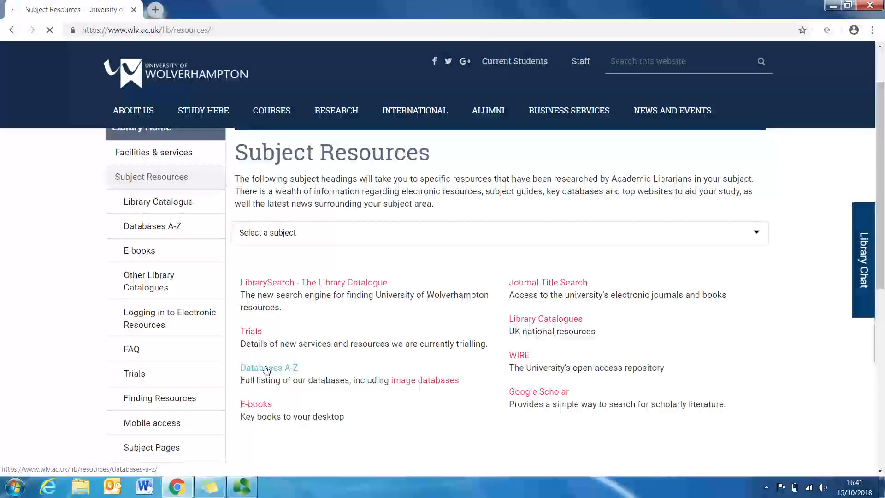
pyautogui.click(269, 367)
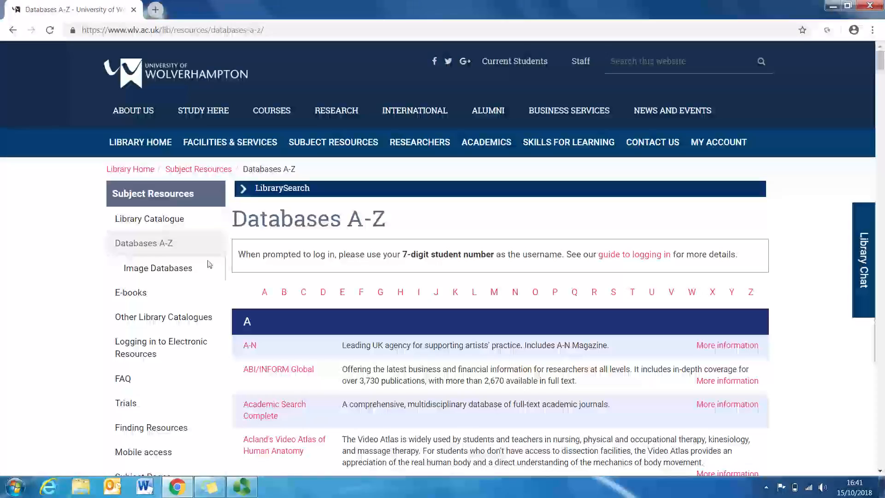
pyautogui.click(13, 30)
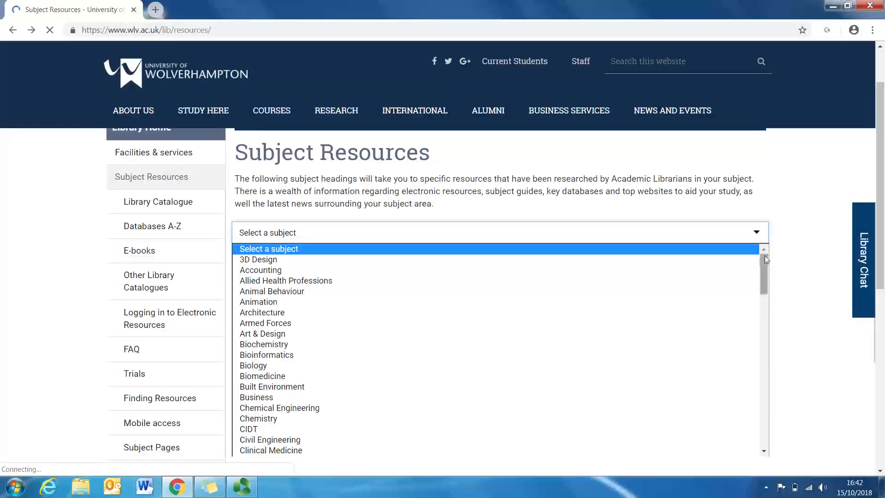
# Step: Choose Social Care and scroll its Key Databases list to SocINDEX with Full Text
pyautogui.scroll(-3)
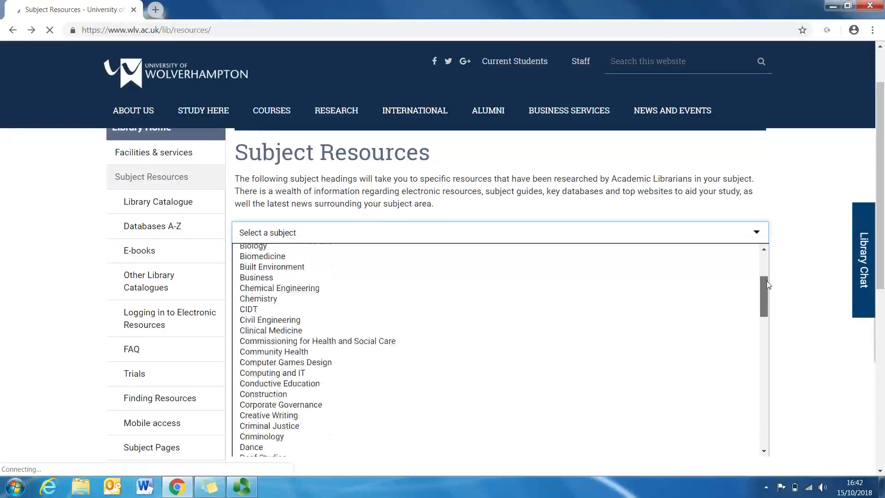
pyautogui.scroll(-3)
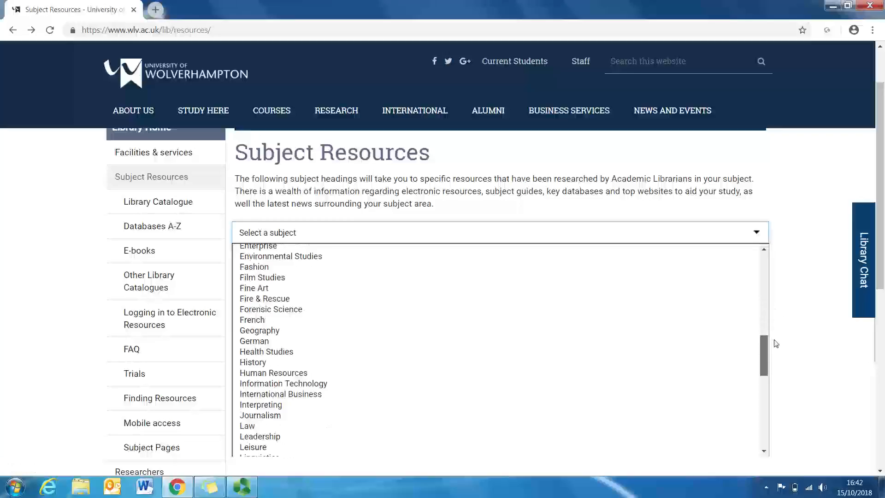
pyautogui.scroll(-3)
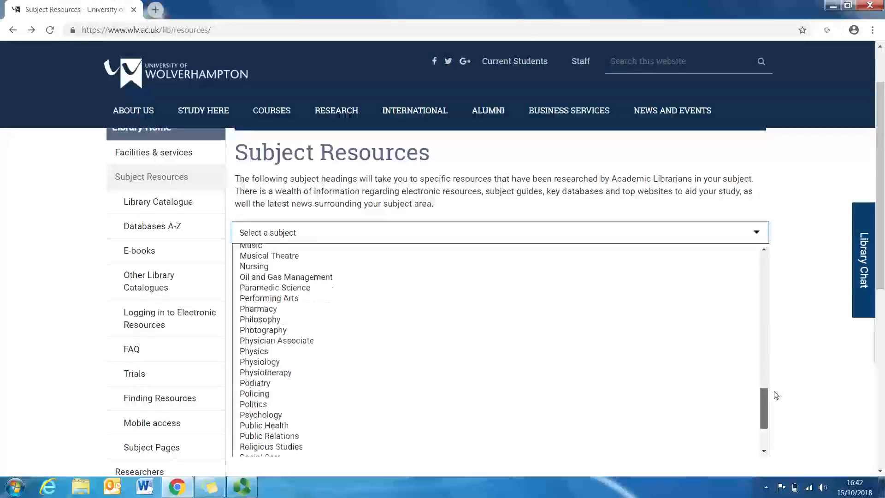
pyautogui.scroll(-3)
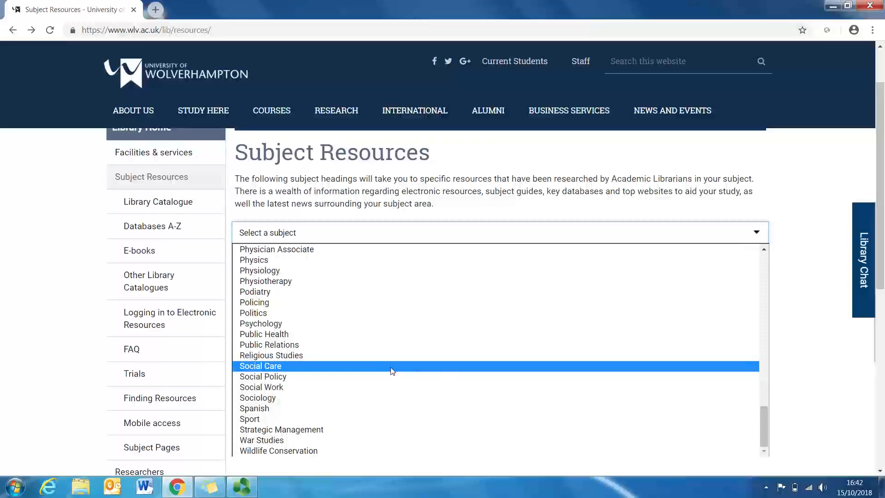
pyautogui.click(260, 365)
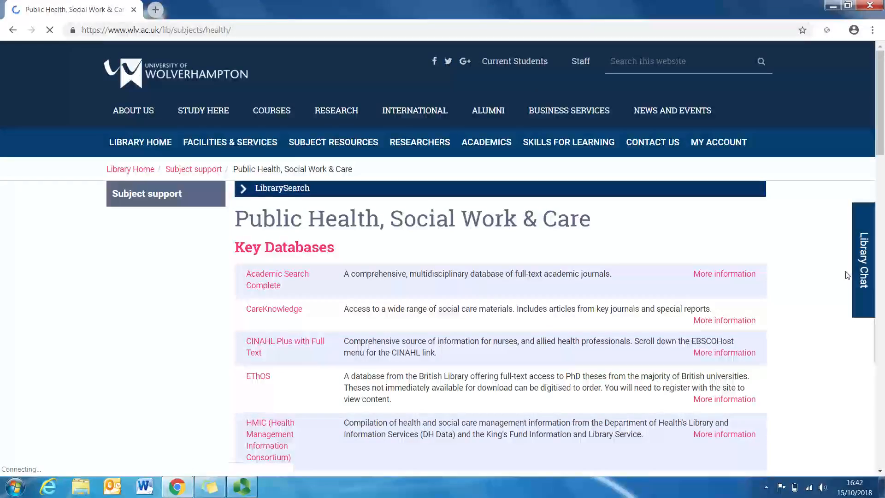
pyautogui.scroll(-3)
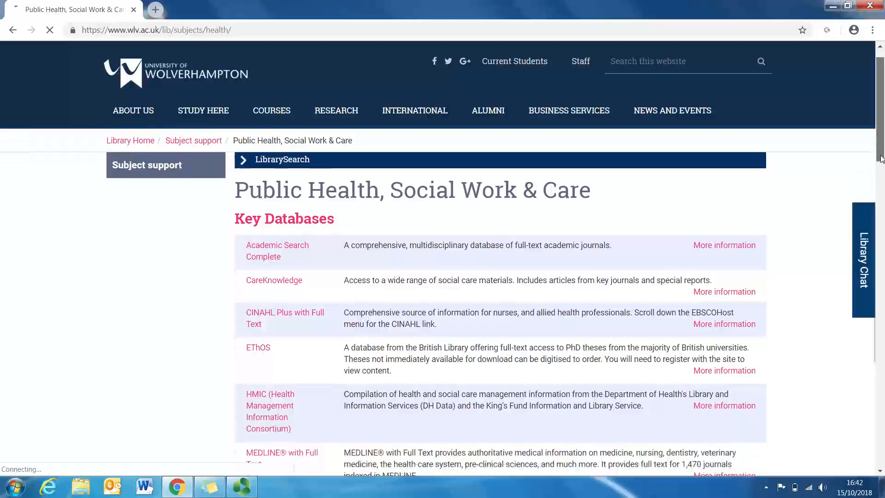
pyautogui.scroll(-3)
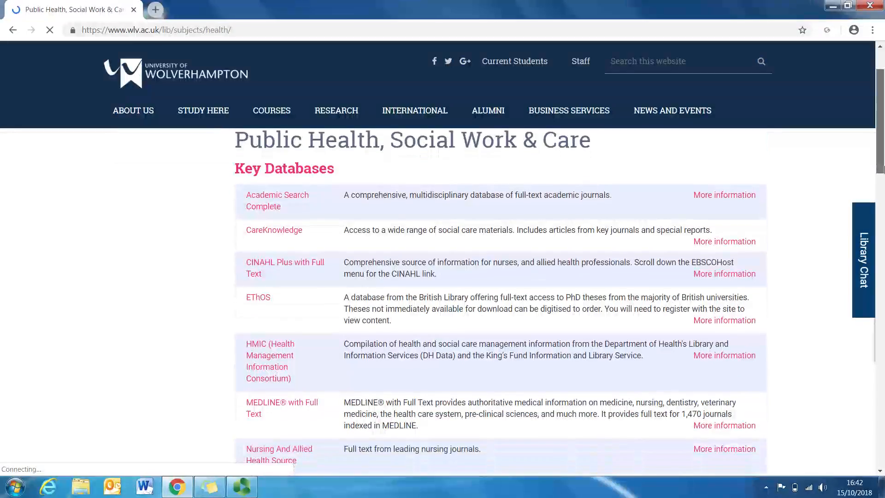
pyautogui.click(276, 200)
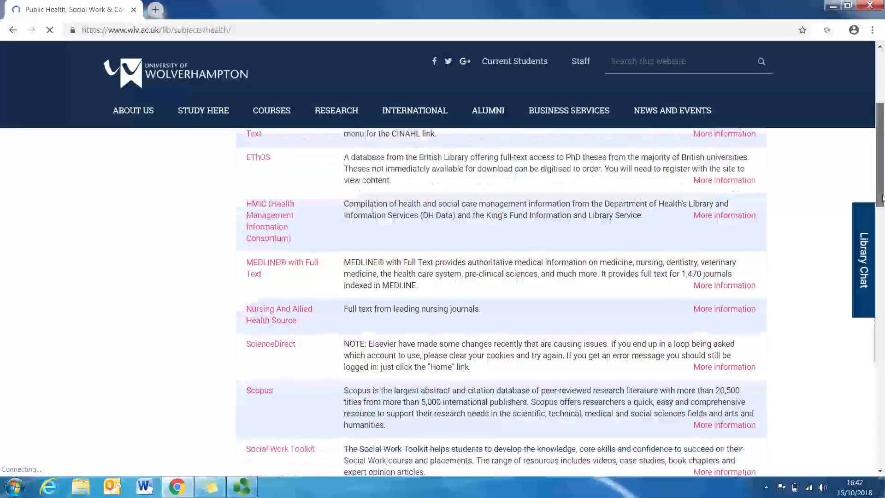
pyautogui.scroll(-3)
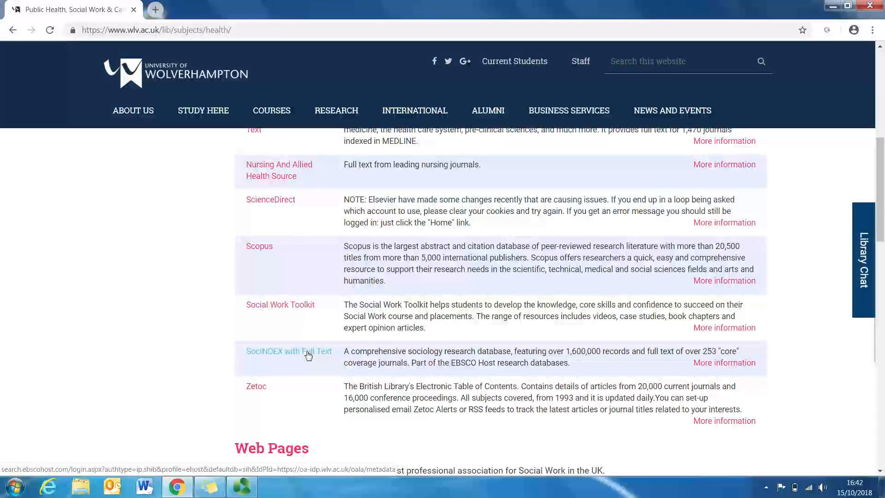
# Step: Open SocINDEX with Full Text and sign in with a corrected username and password
pyautogui.click(288, 350)
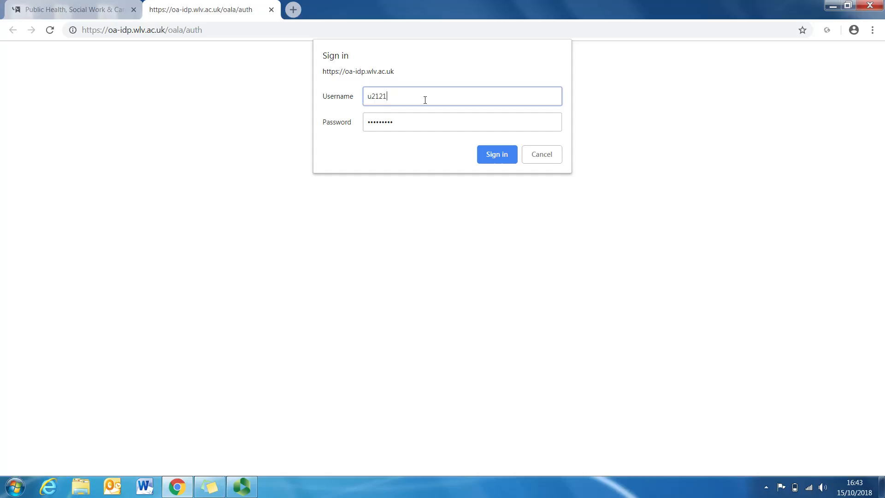
pyautogui.press('Backspace')
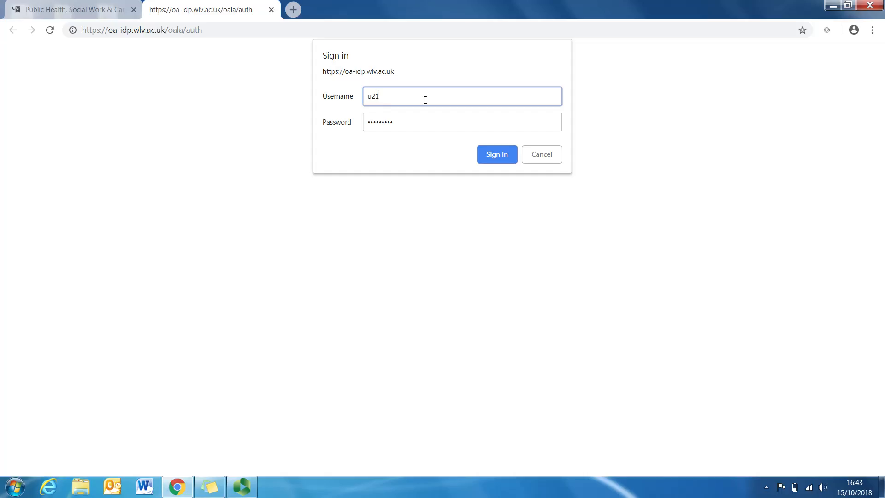
pyautogui.write('218')
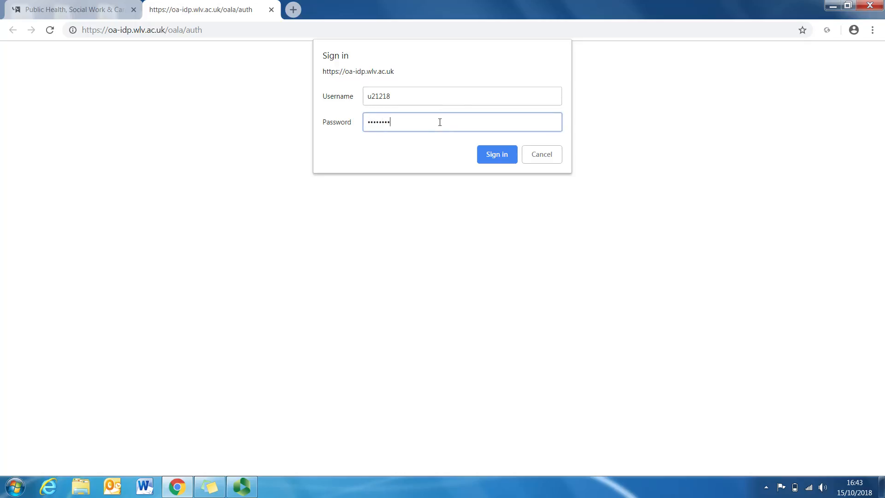
pyautogui.click(495, 154)
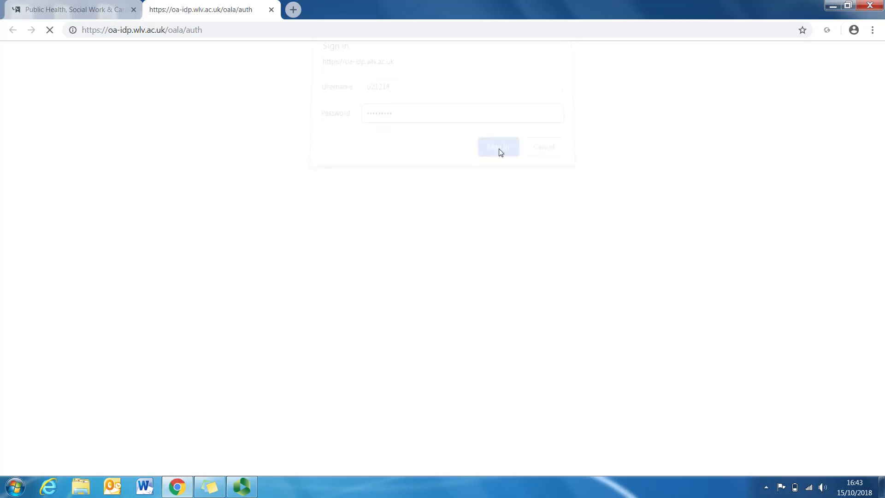
pyautogui.click(497, 146)
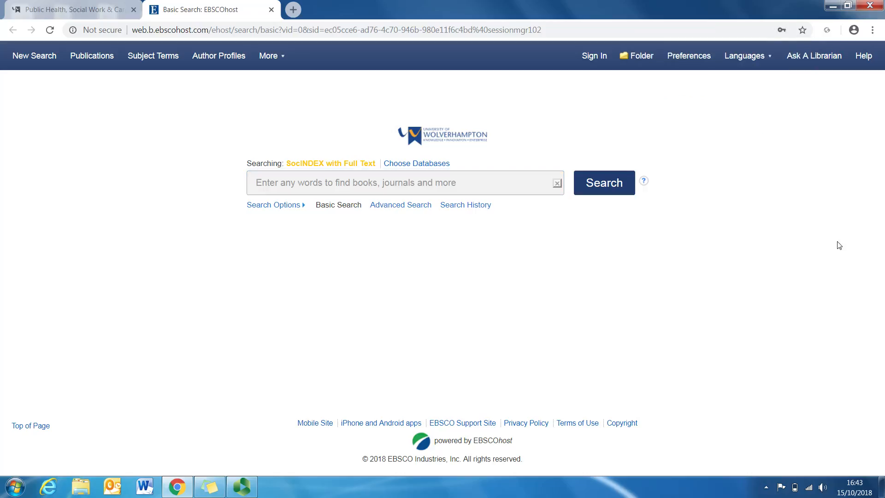
pyautogui.moveTo(151, 262)
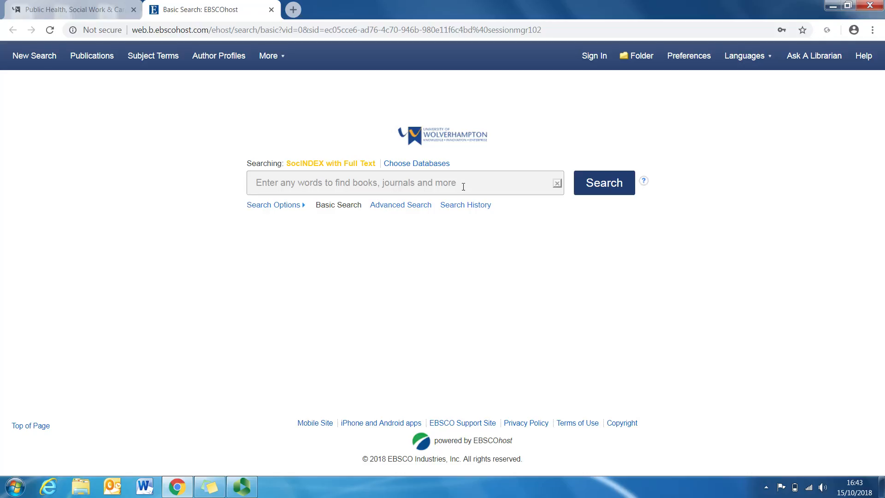
pyautogui.moveTo(243, 189)
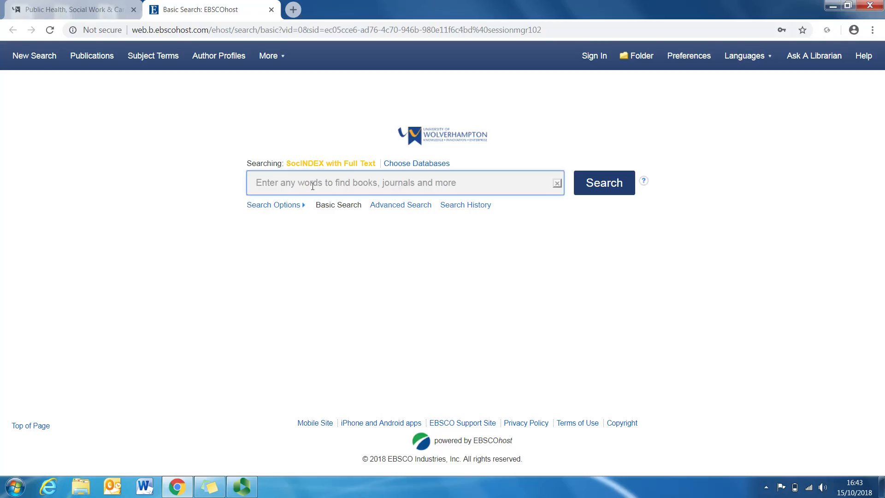
pyautogui.moveTo(325, 256)
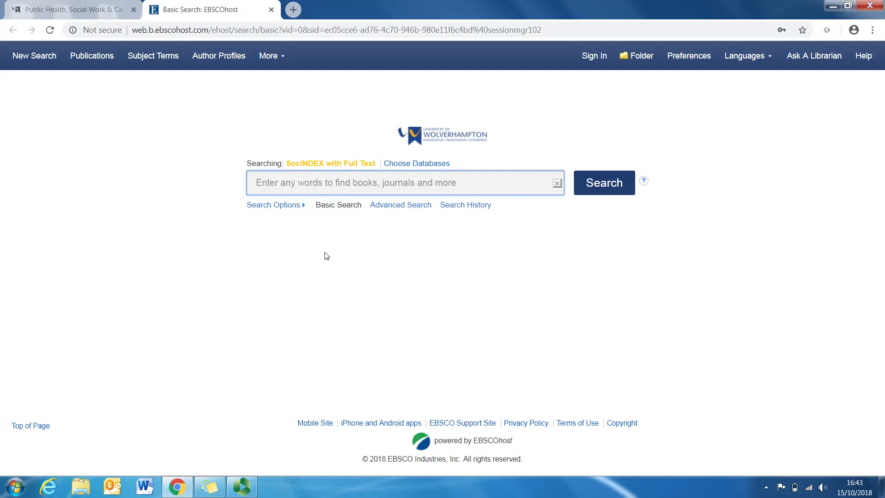
pyautogui.moveTo(328, 254)
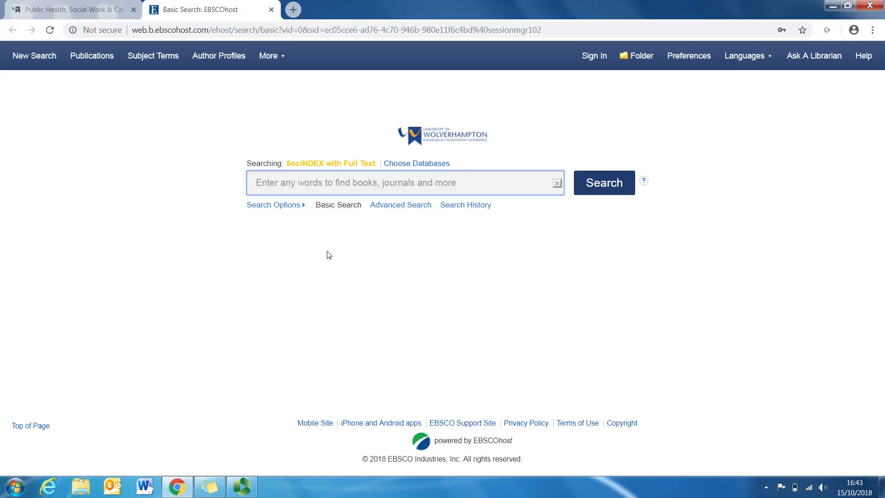
pyautogui.click(403, 182)
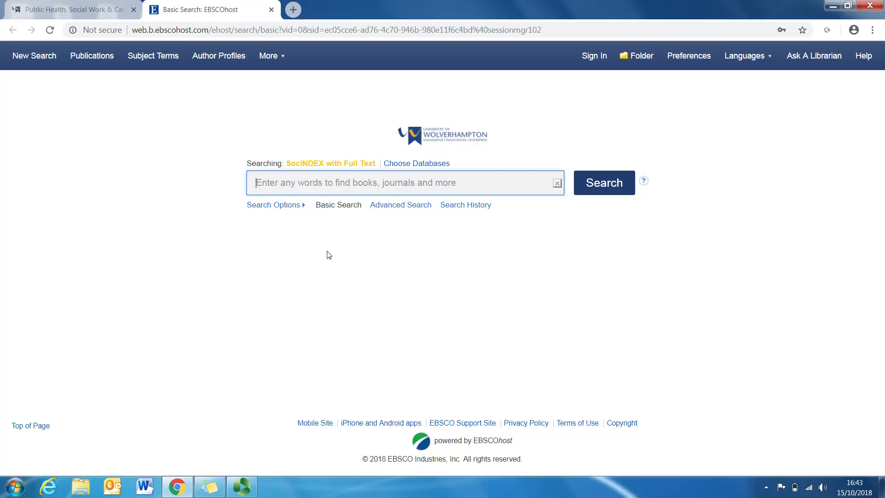
pyautogui.moveTo(400, 204)
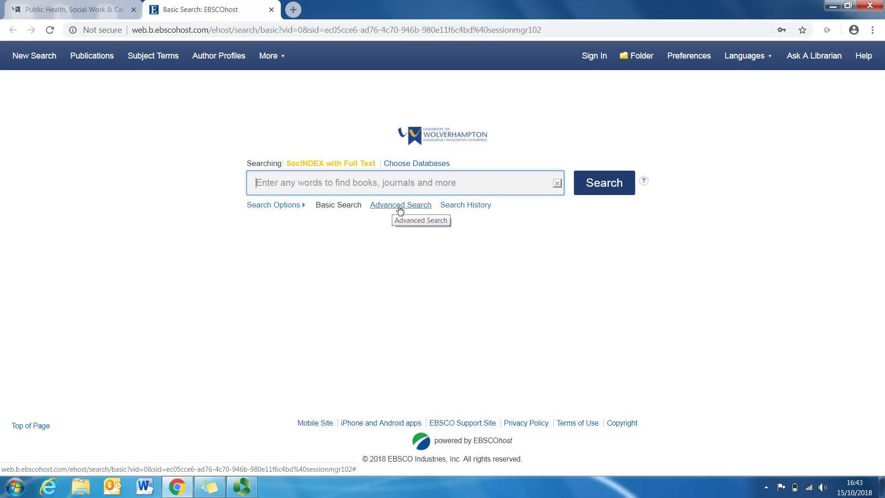
# Step: Enter 'poverty' in the first Advanced Search row, limited to the TI Title field
pyautogui.click(400, 204)
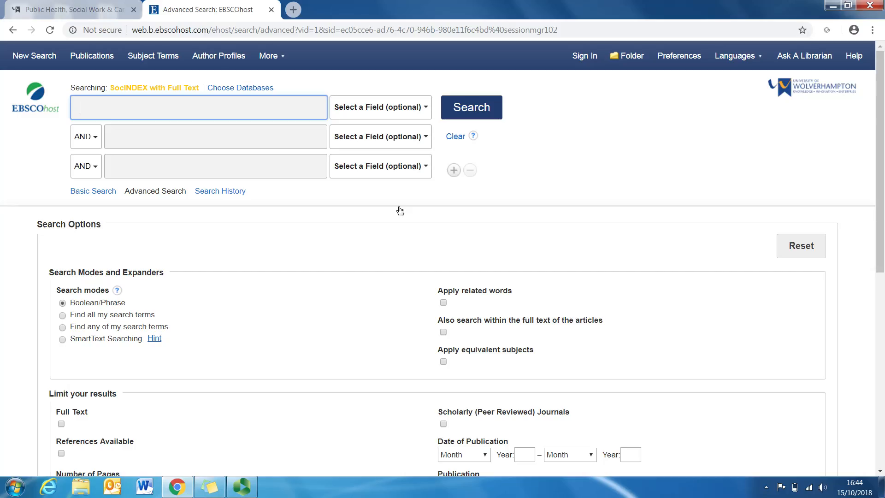
pyautogui.scroll(-3)
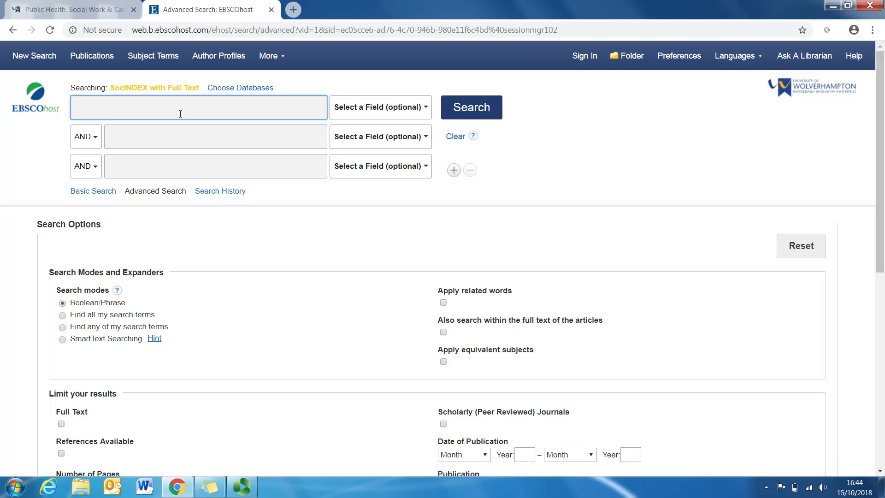
pyautogui.write('poverty')
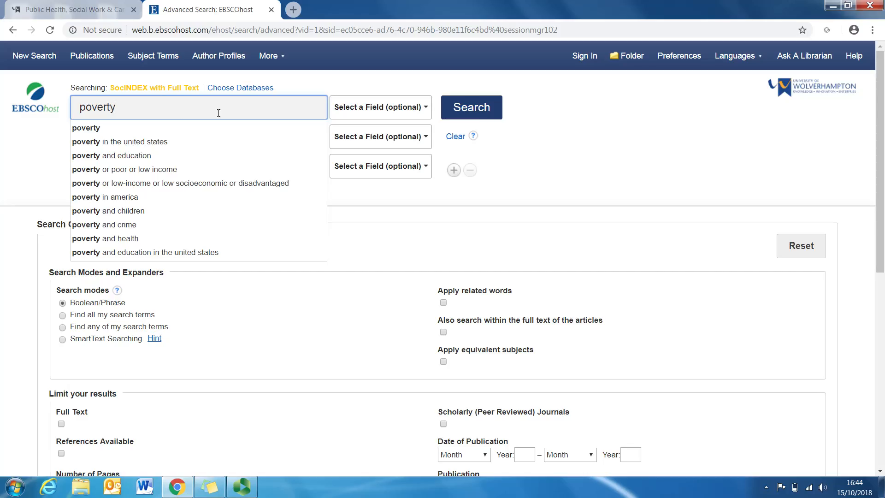
pyautogui.moveTo(380, 107)
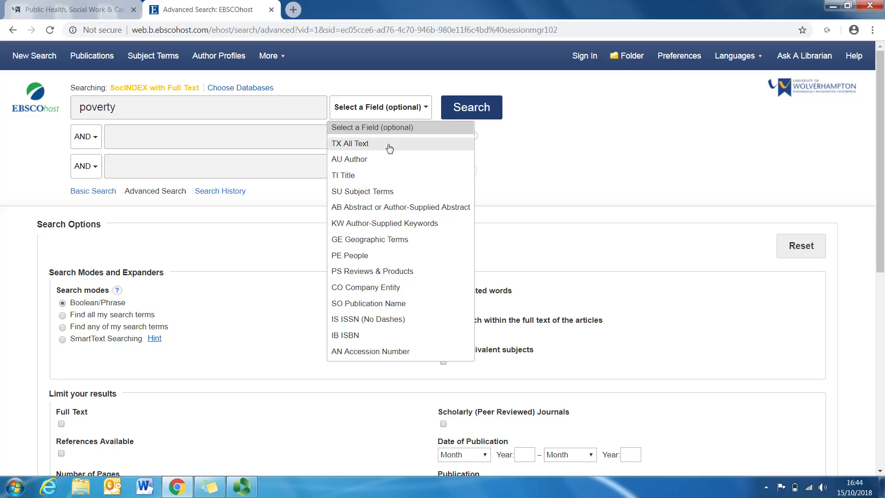
pyautogui.moveTo(360, 175)
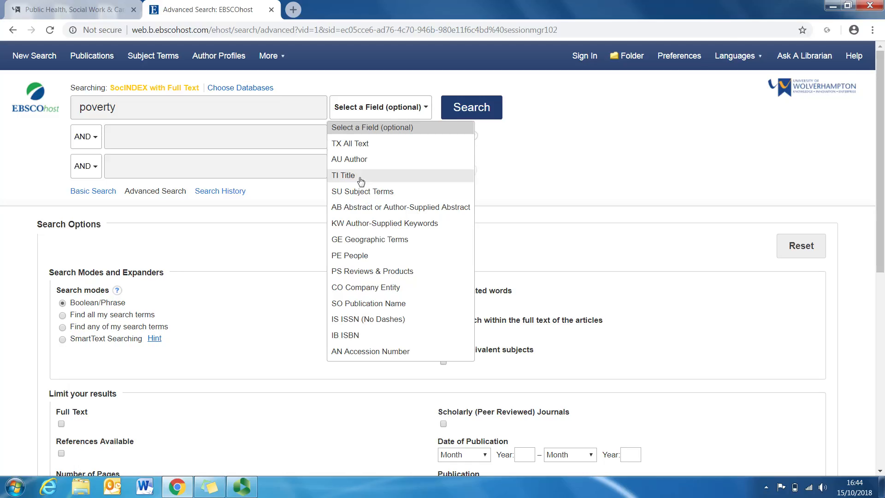
pyautogui.moveTo(375, 251)
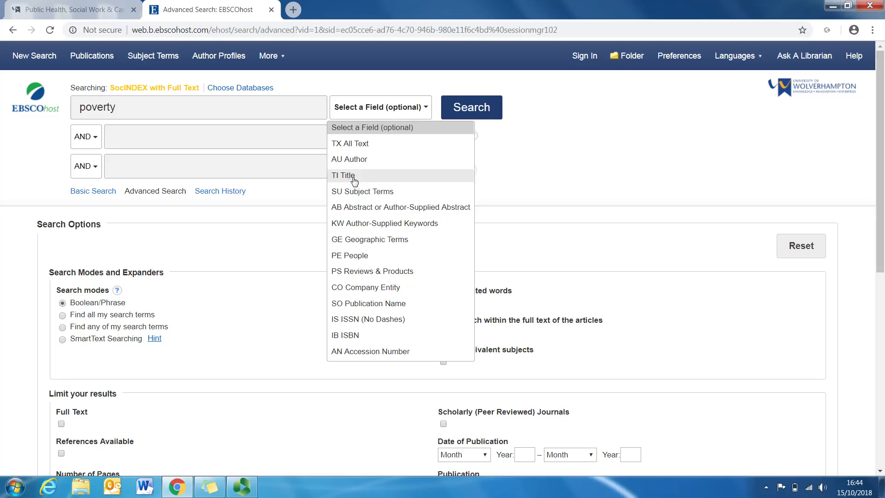
pyautogui.click(343, 175)
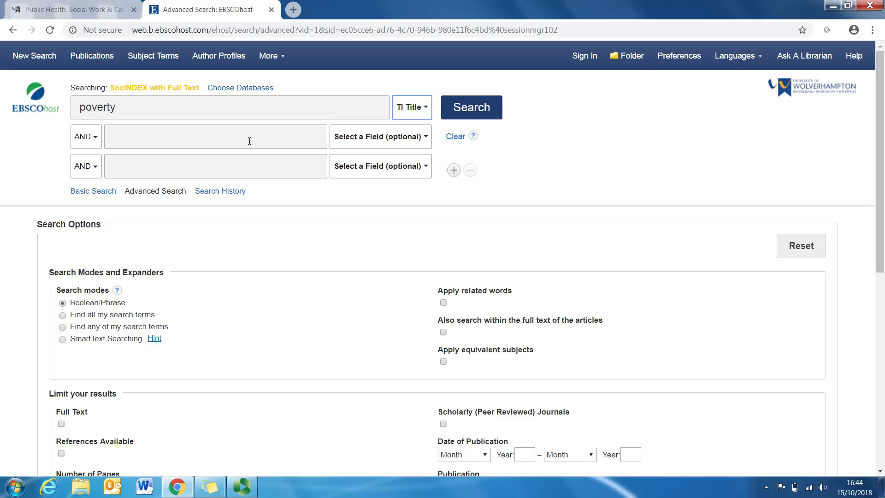
pyautogui.click(215, 136)
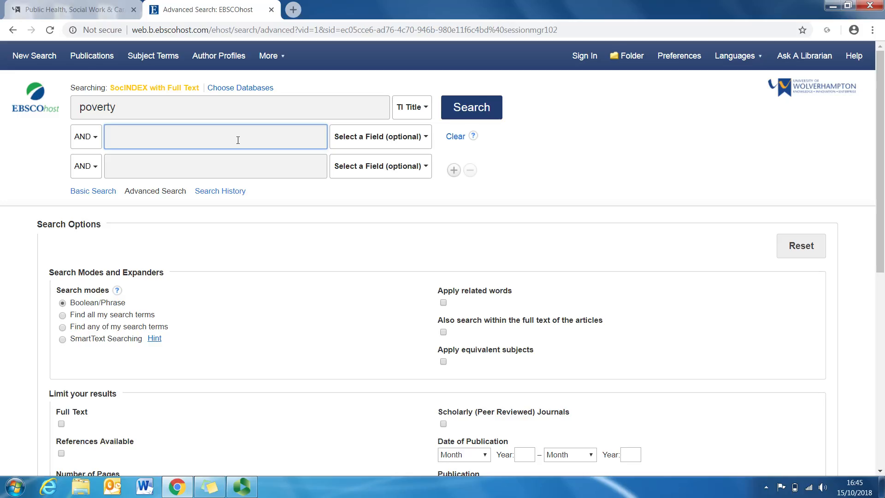
# Step: Add 'homelessness' from the suggestions as the second term and run the search
pyautogui.write('home')
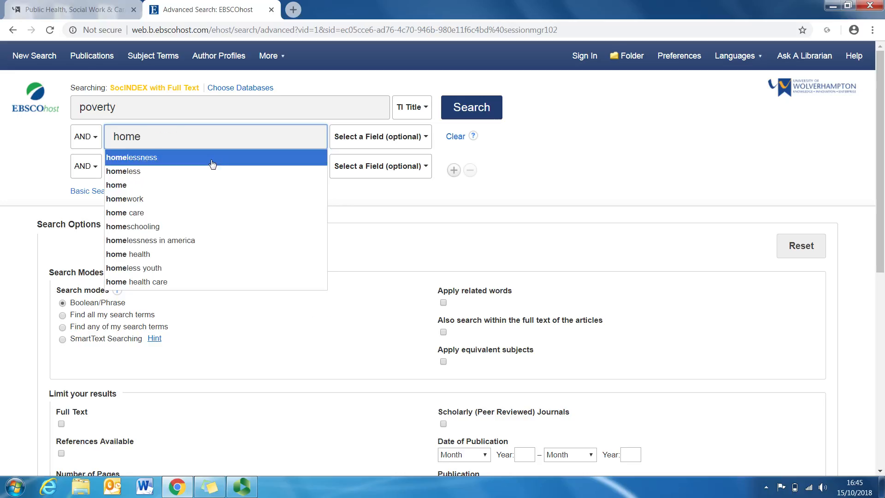
pyautogui.click(132, 158)
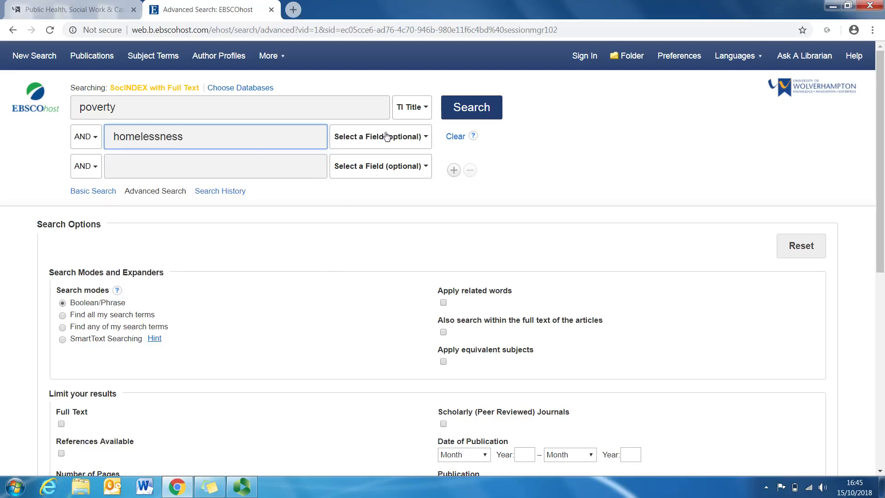
pyautogui.click(470, 108)
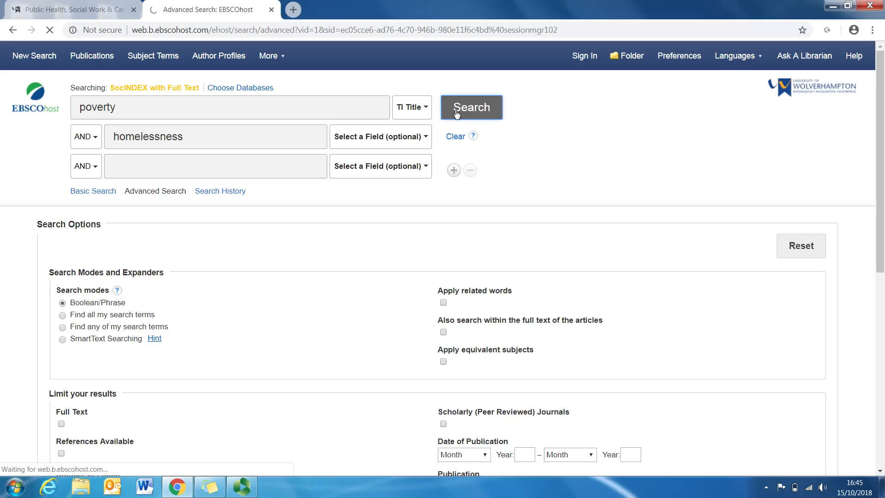
# Step: Scroll through the 91 results for poverty in titles AND homelessness
pyautogui.click(471, 107)
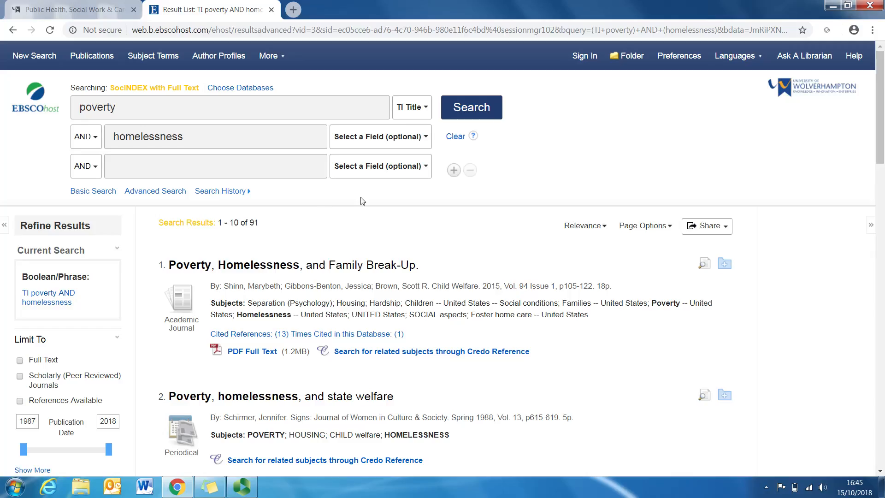
pyautogui.moveTo(256, 231)
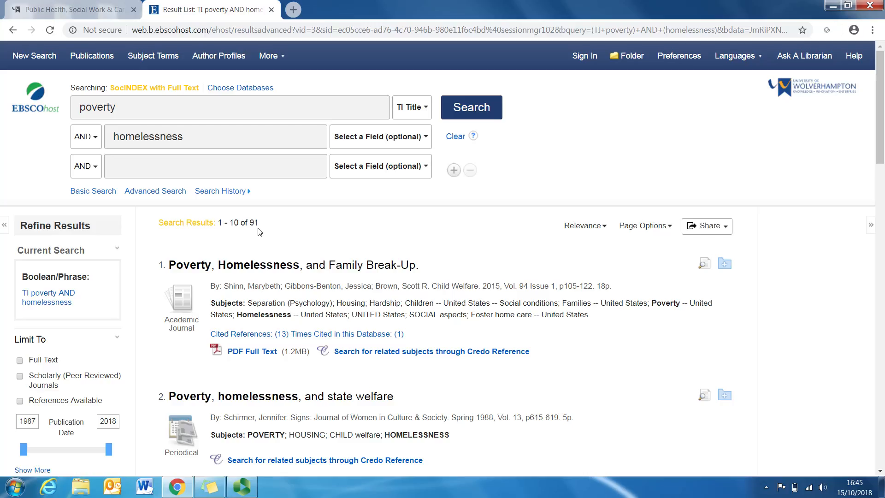
pyautogui.moveTo(797, 173)
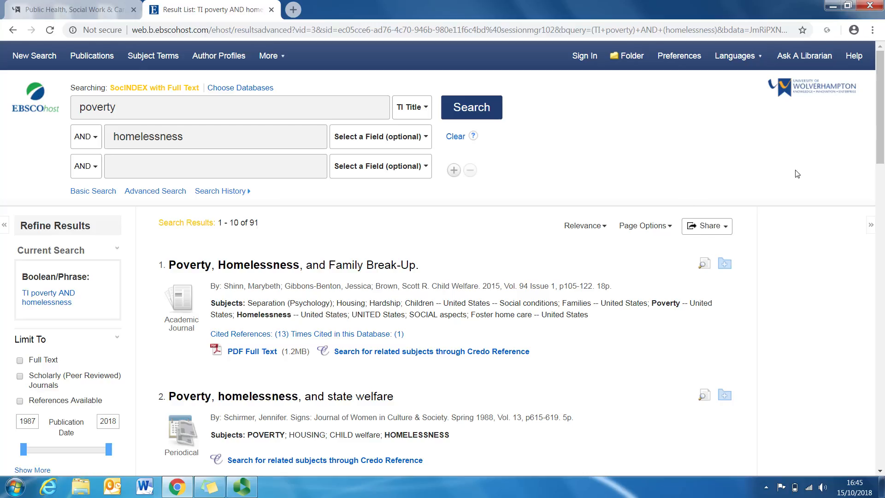
pyautogui.scroll(-3)
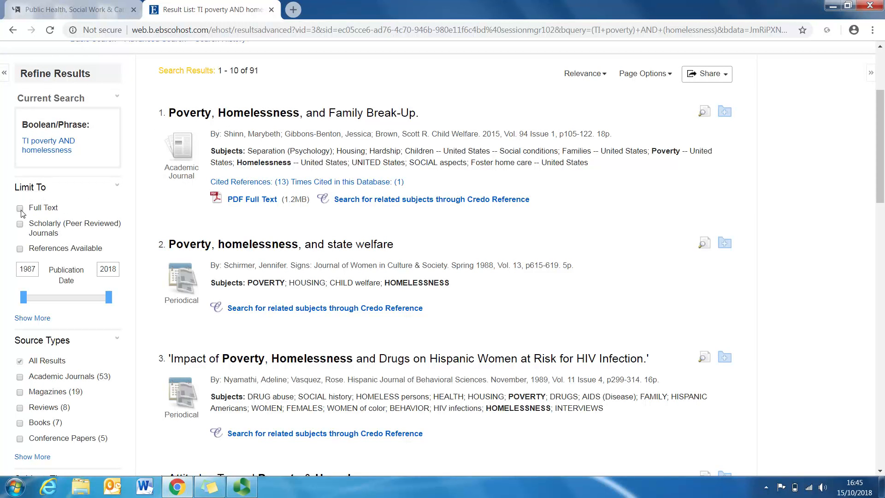
# Step: Apply the Full Text and Scholarly (Peer Reviewed) Journals limits, leaving 31 results
pyautogui.click(20, 208)
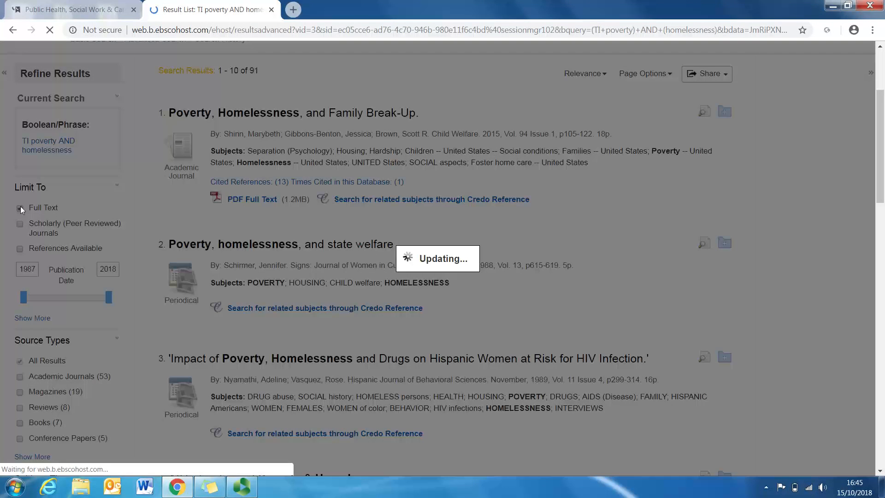
pyautogui.click(19, 207)
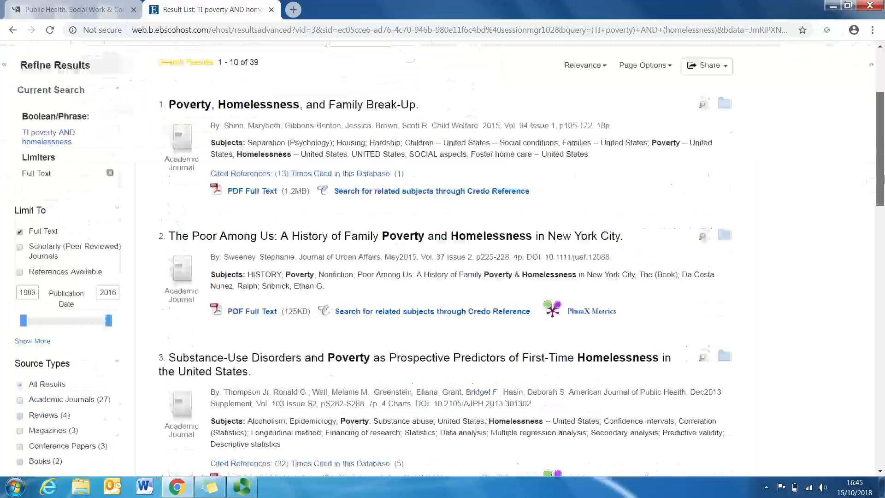
pyautogui.scroll(-3)
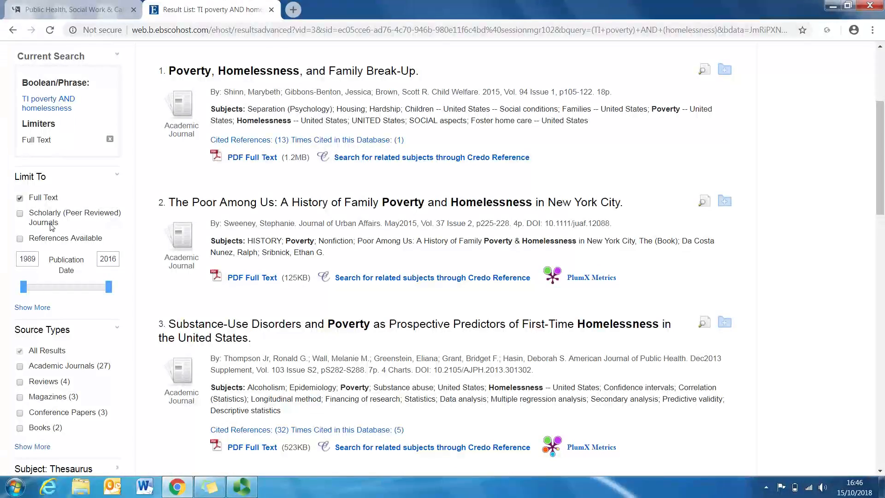
pyautogui.moveTo(20, 215)
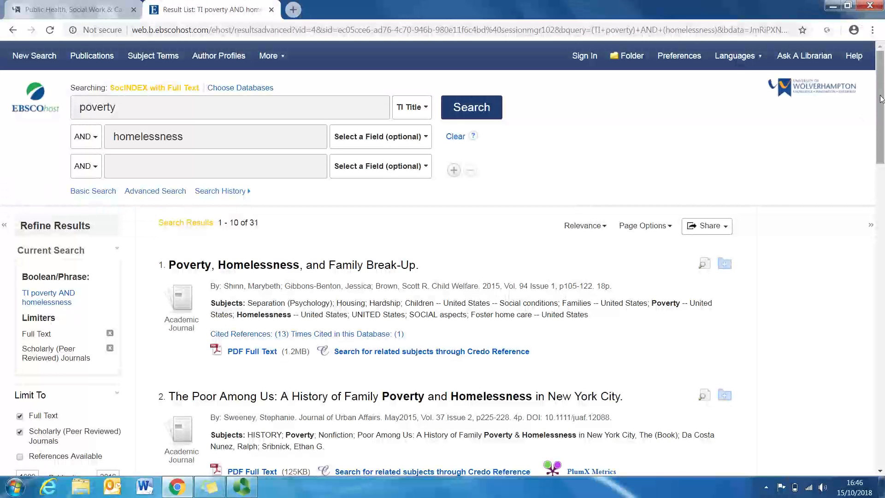
pyautogui.scroll(-3)
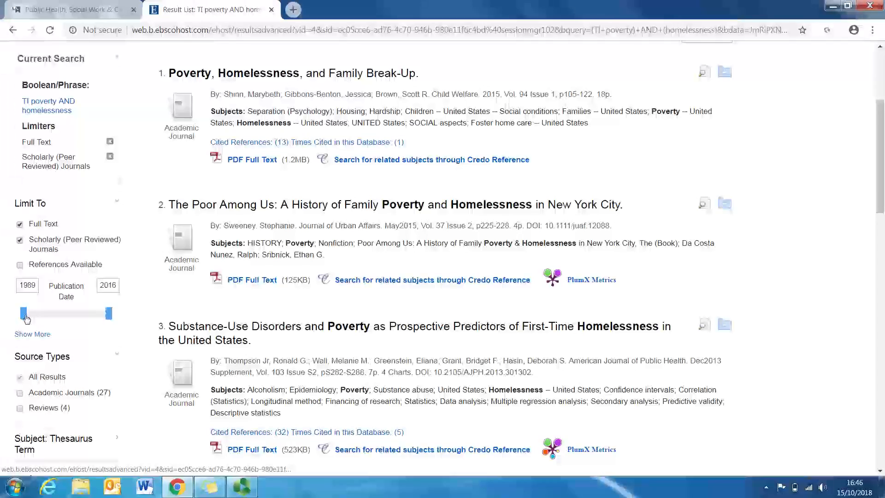
# Step: Set the publication date range to 2010–2016 and limit to Academic Journals, leaving 13 results
pyautogui.moveTo(23, 313); pyautogui.dragTo(53, 313)
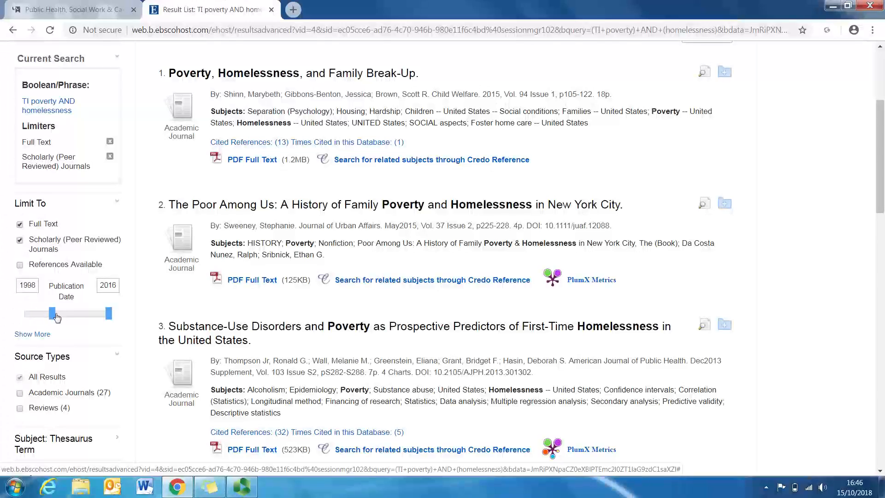
pyautogui.moveTo(53, 313); pyautogui.dragTo(76, 314)
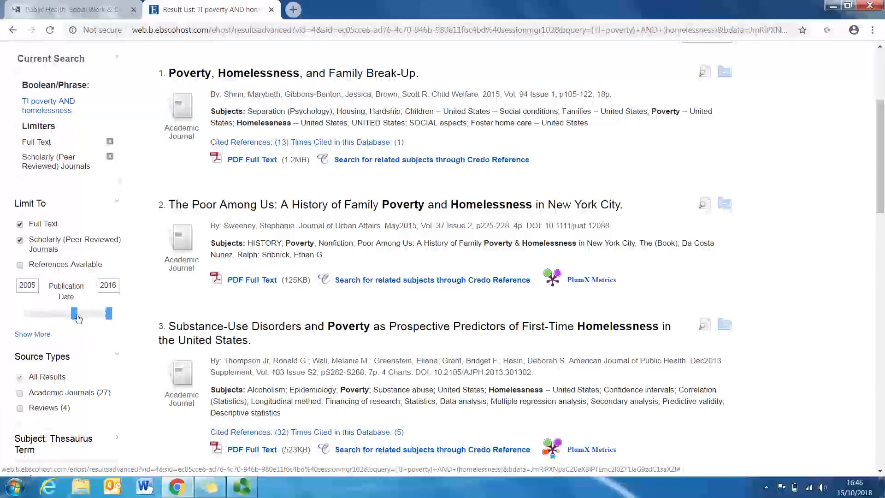
pyautogui.moveTo(74, 313); pyautogui.dragTo(94, 313)
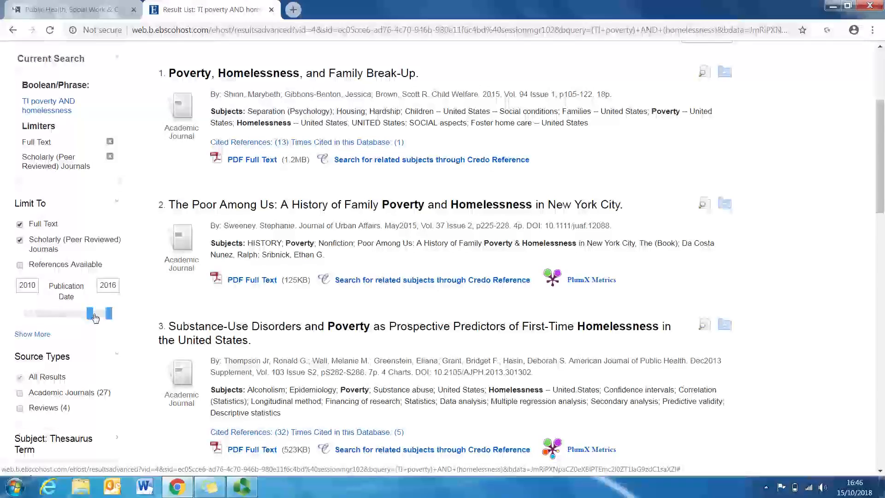
pyautogui.moveTo(91, 313); pyautogui.dragTo(92, 313)
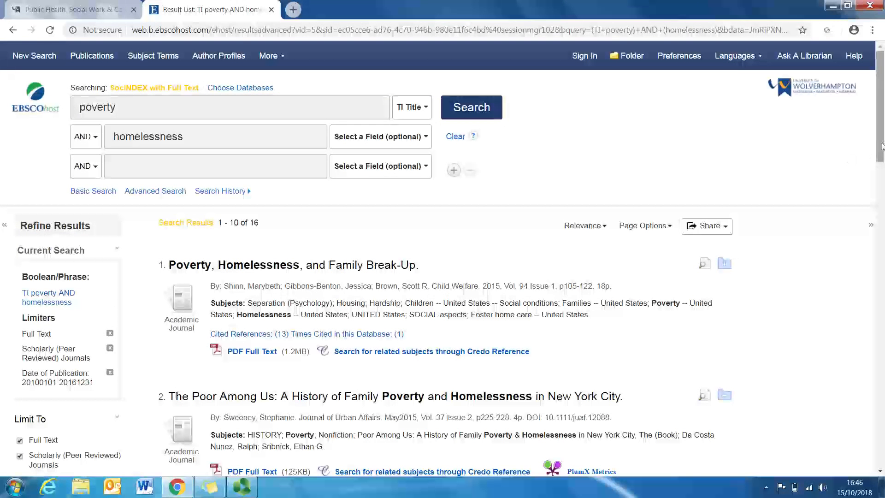
pyautogui.scroll(-3)
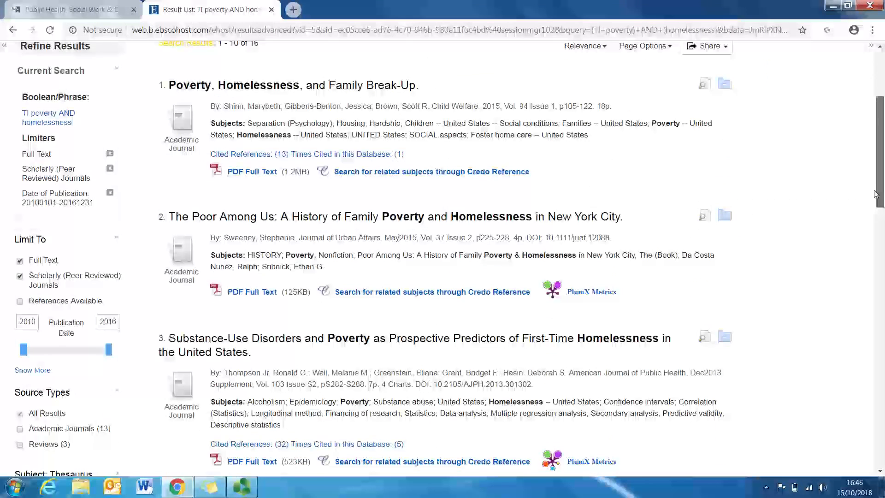
pyautogui.scroll(-3)
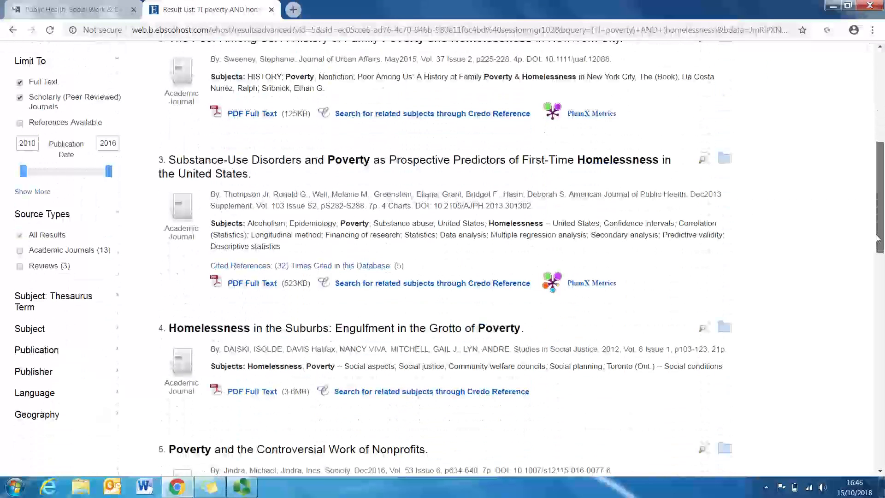
pyautogui.scroll(-3)
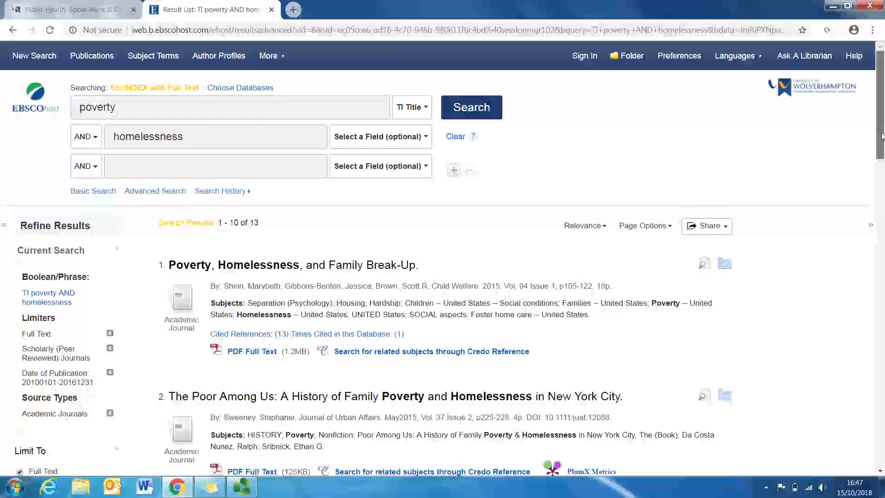
# Step: Expand the Subject, Publication and Publisher facets to inspect the results
pyautogui.scroll(-3)
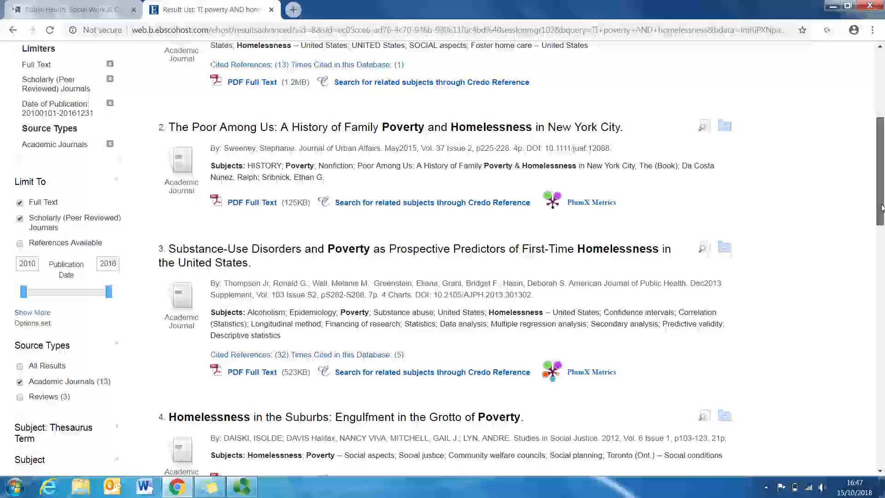
pyautogui.scroll(-3)
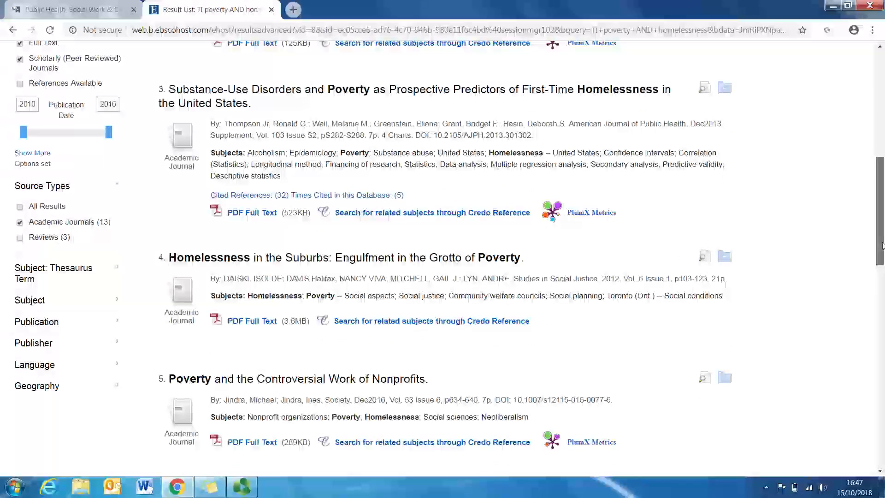
pyautogui.scroll(-3)
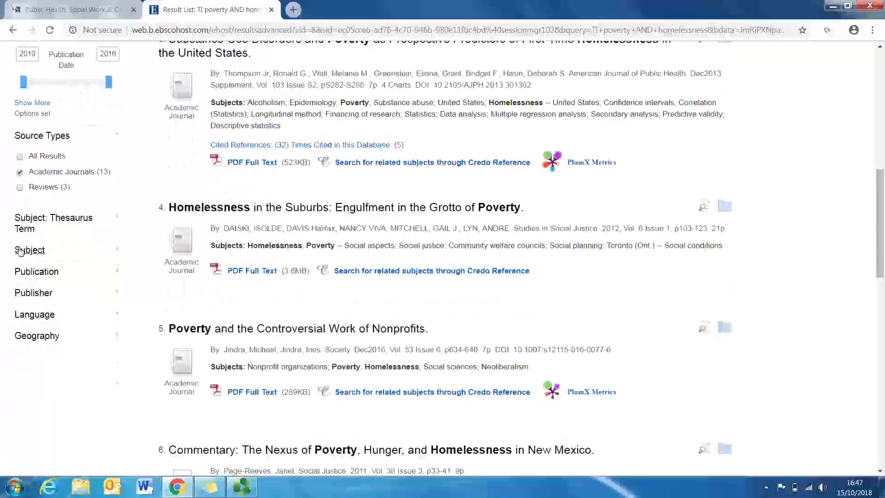
pyautogui.moveTo(35, 277)
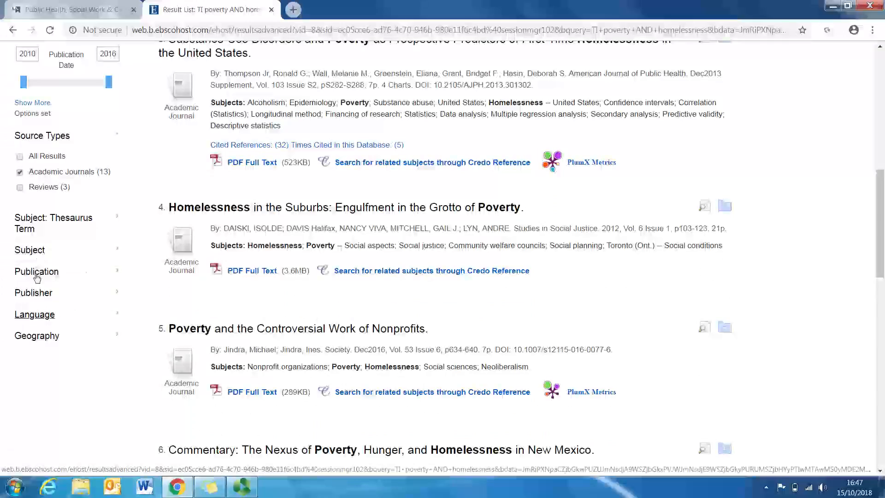
pyautogui.click(30, 249)
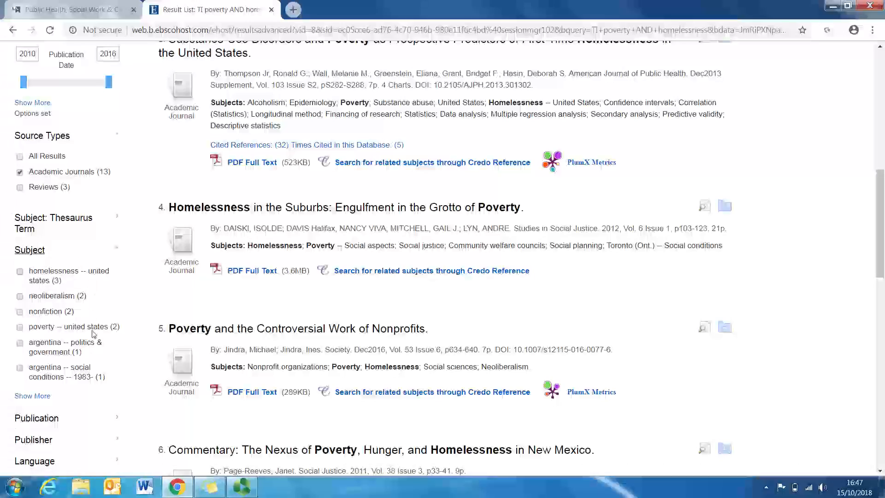
pyautogui.moveTo(108, 372)
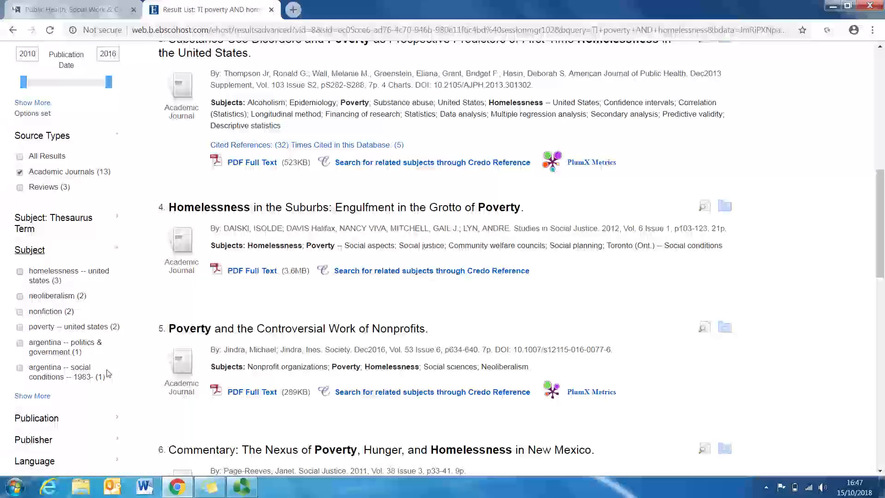
pyautogui.moveTo(855, 208)
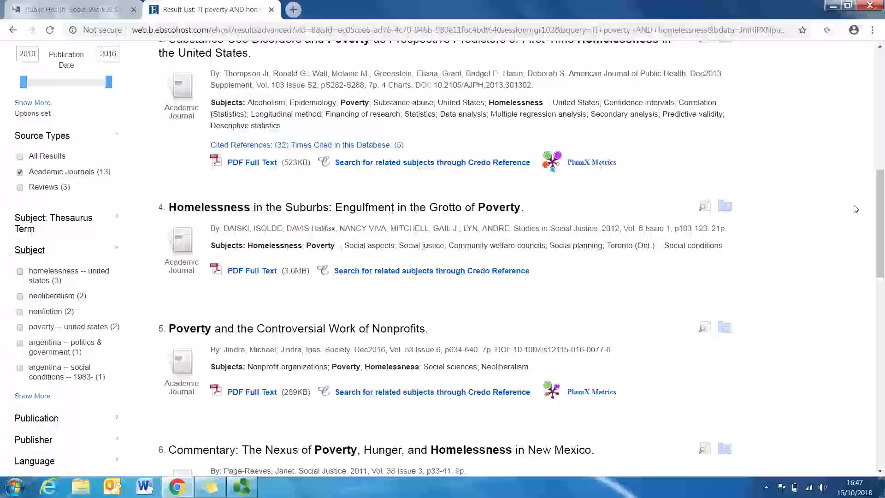
pyautogui.scroll(-3)
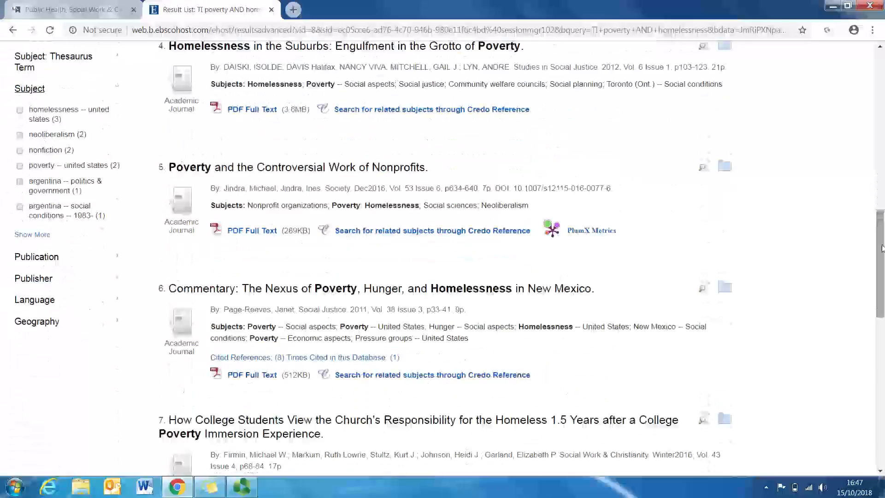
pyautogui.click(36, 257)
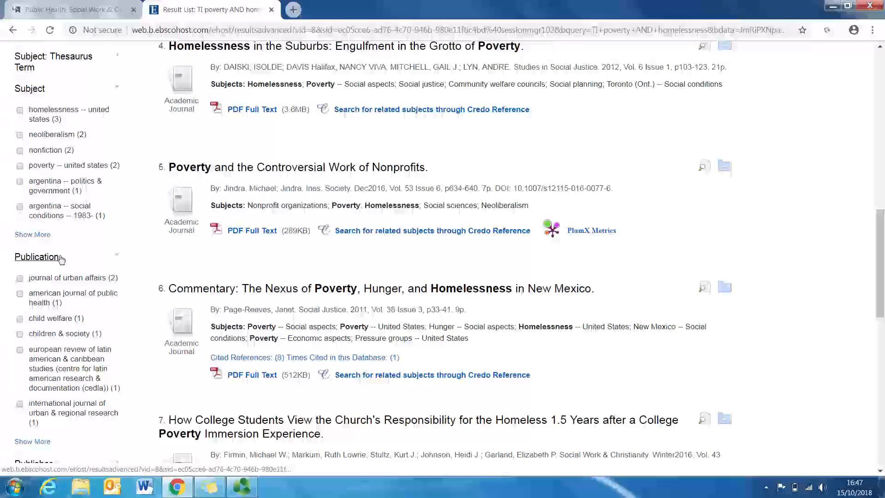
pyautogui.moveTo(60, 334)
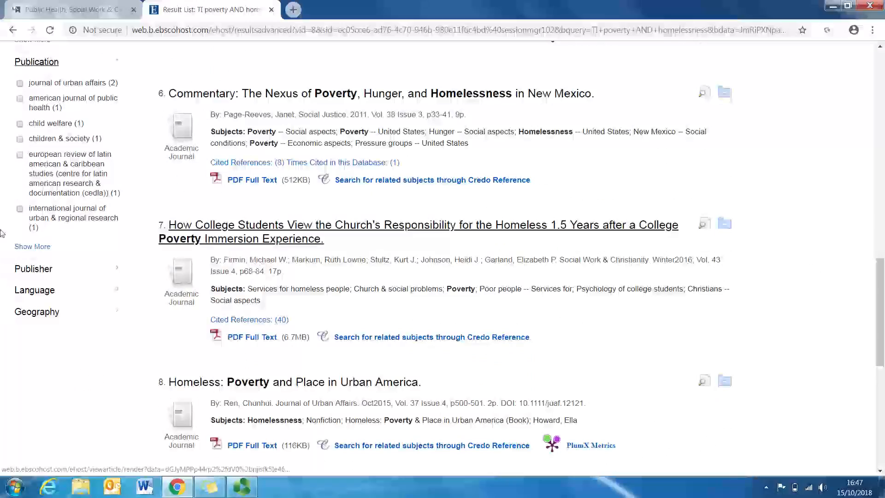
pyautogui.click(33, 268)
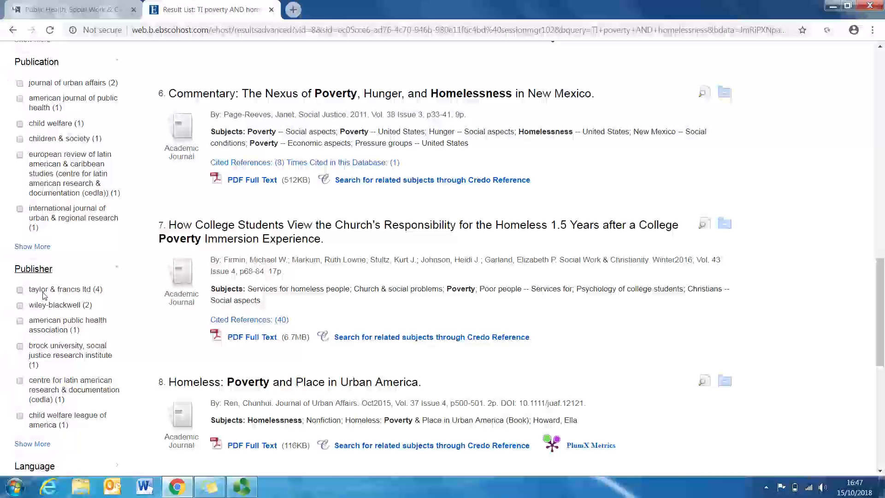
pyautogui.scroll(-3)
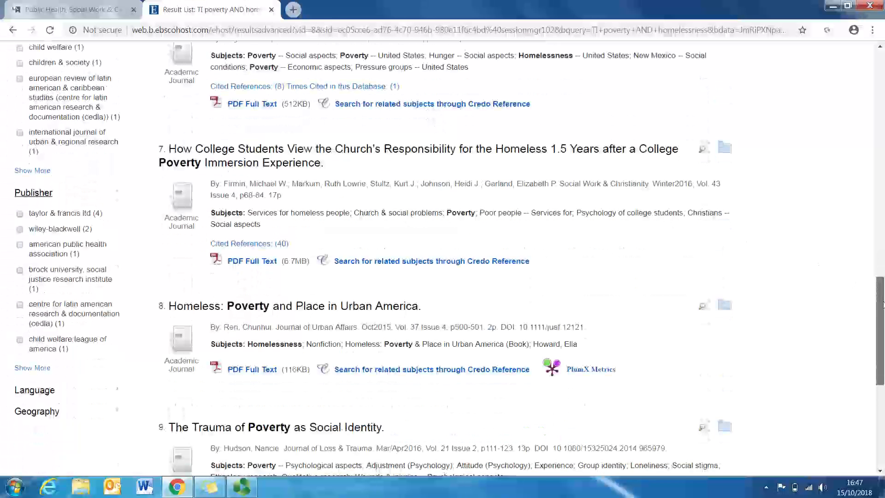
pyautogui.scroll(-3)
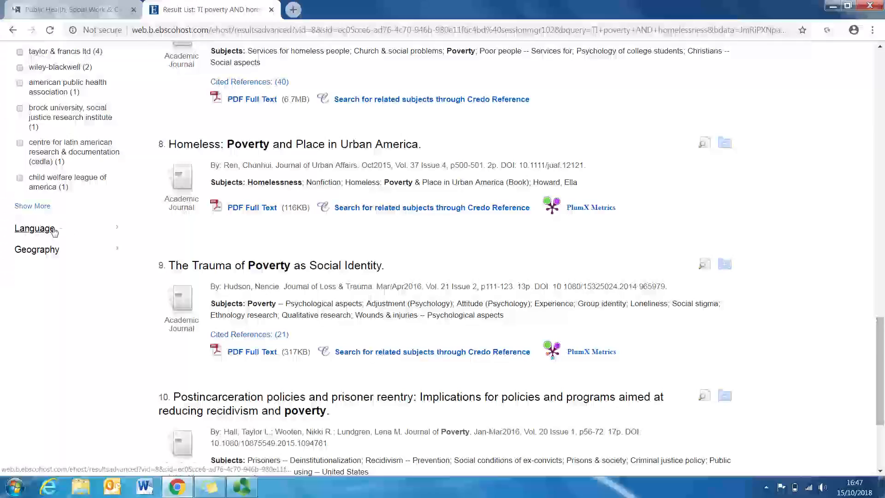
# Step: Limit results to English language and great britain geography, leaving one childhood-poverty article
pyautogui.click(34, 228)
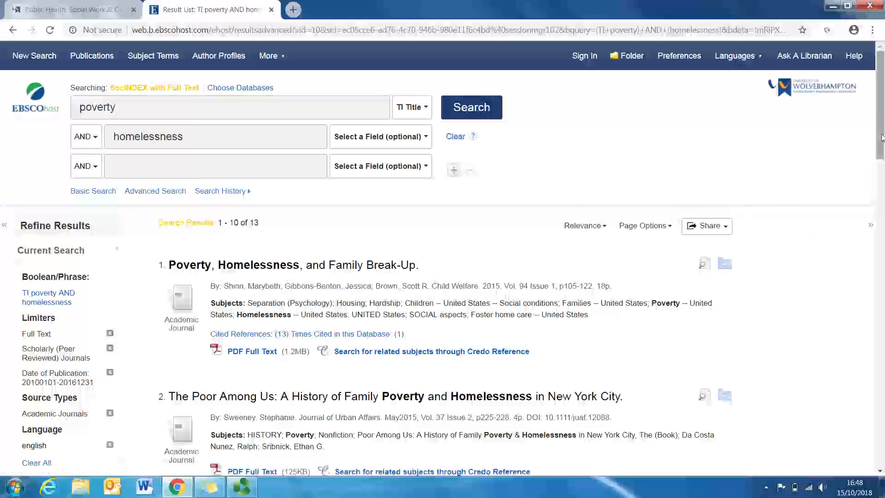
pyautogui.scroll(-3)
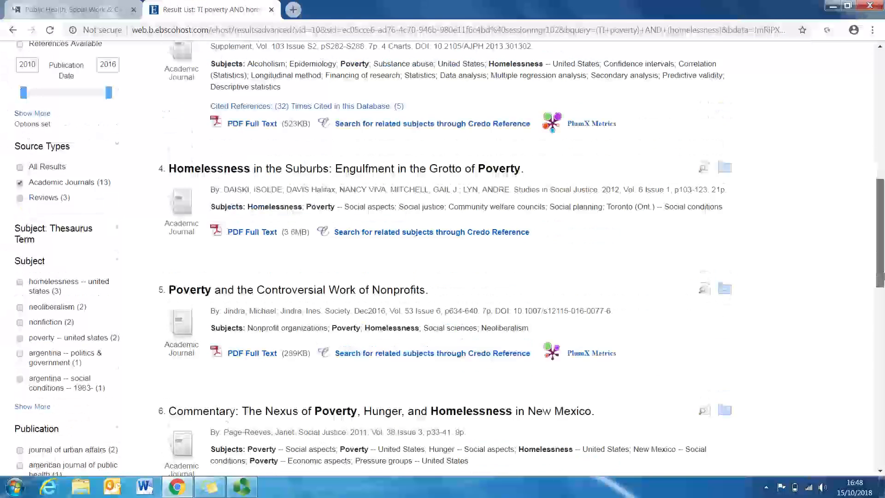
pyautogui.scroll(-3)
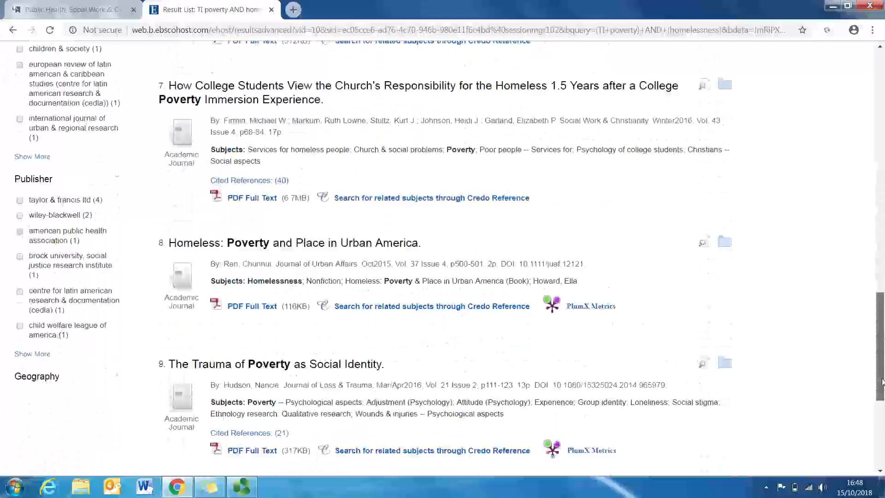
pyautogui.scroll(-3)
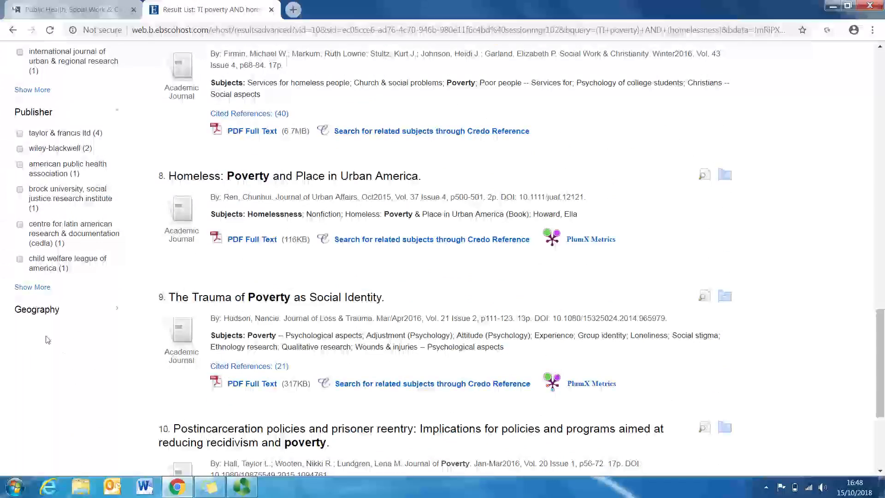
pyautogui.click(37, 308)
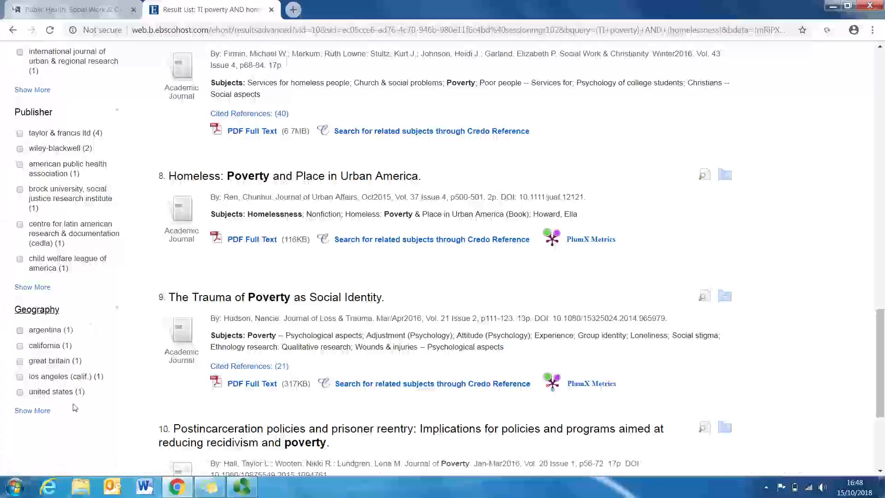
pyautogui.moveTo(53, 357)
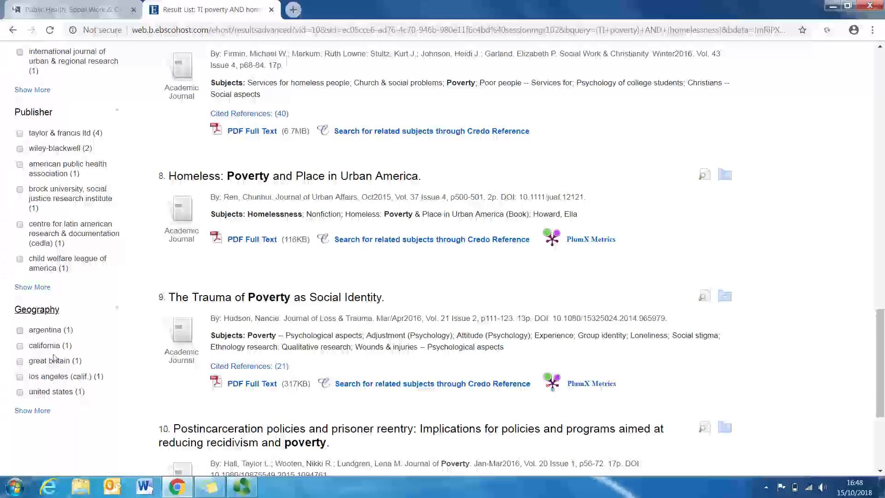
pyautogui.moveTo(46, 366)
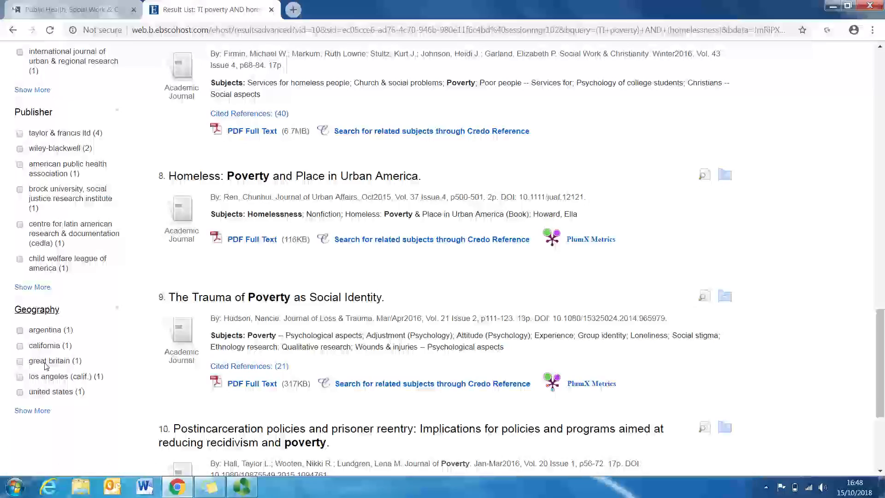
pyautogui.click(20, 360)
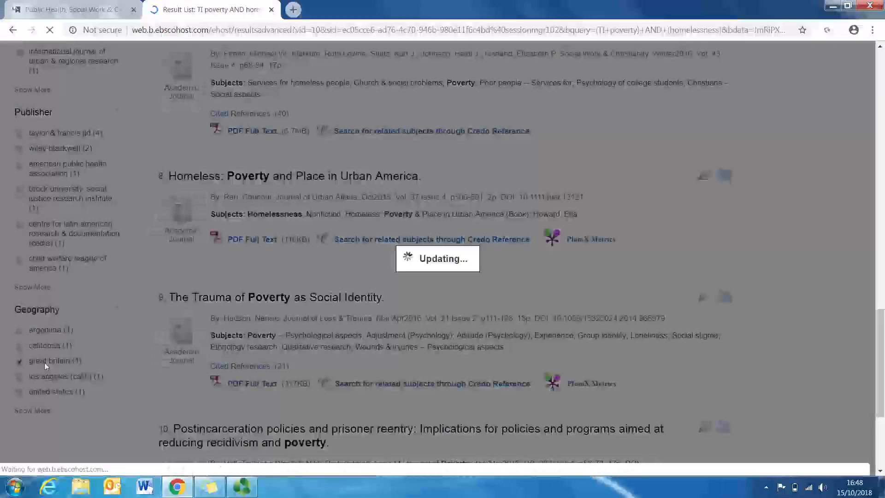
pyautogui.click(50, 361)
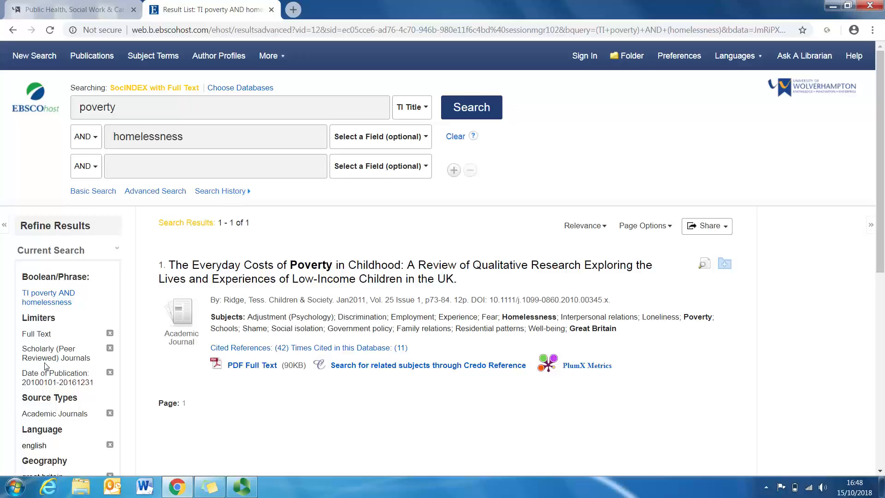
pyautogui.moveTo(243, 296)
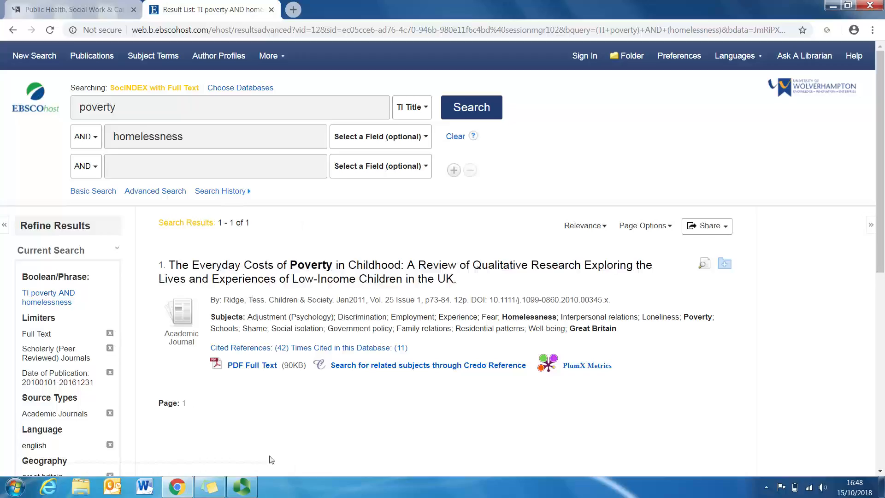
pyautogui.moveTo(276, 446)
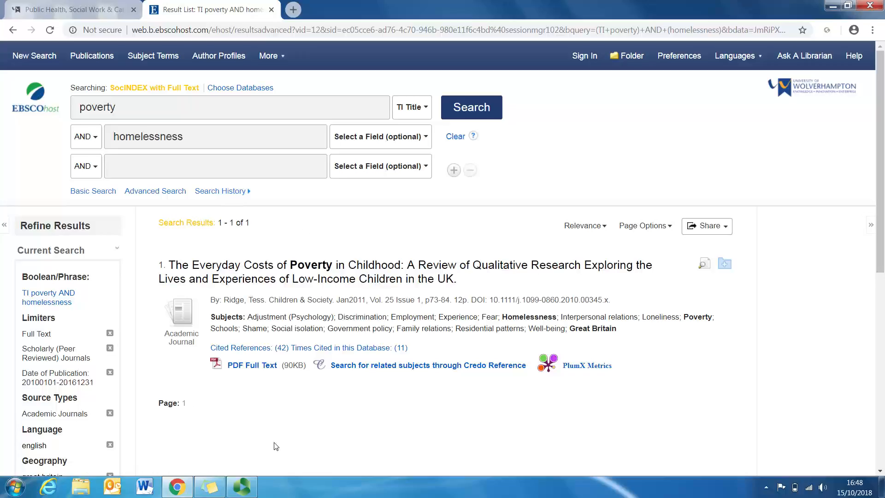
pyautogui.moveTo(234, 274)
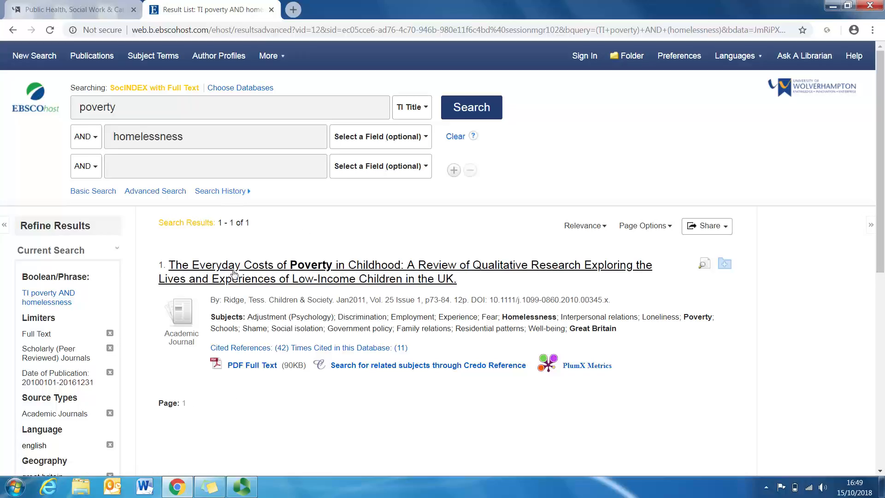
pyautogui.moveTo(297, 250)
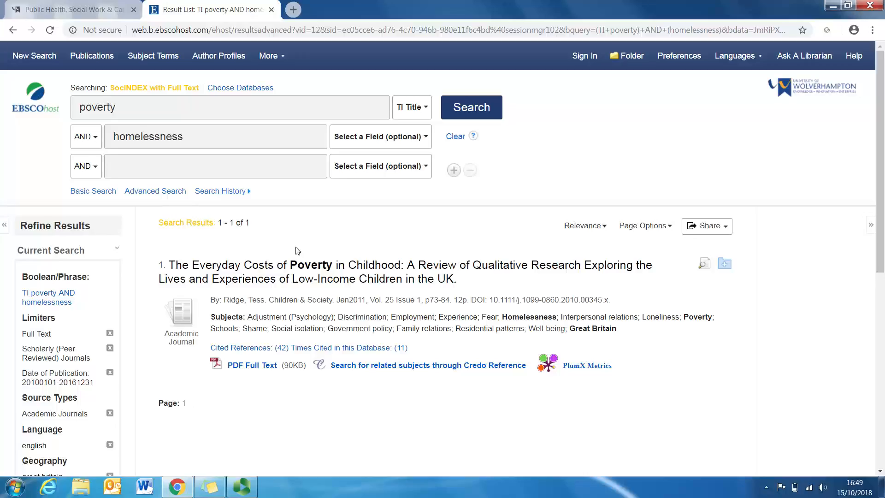
pyautogui.moveTo(262, 410)
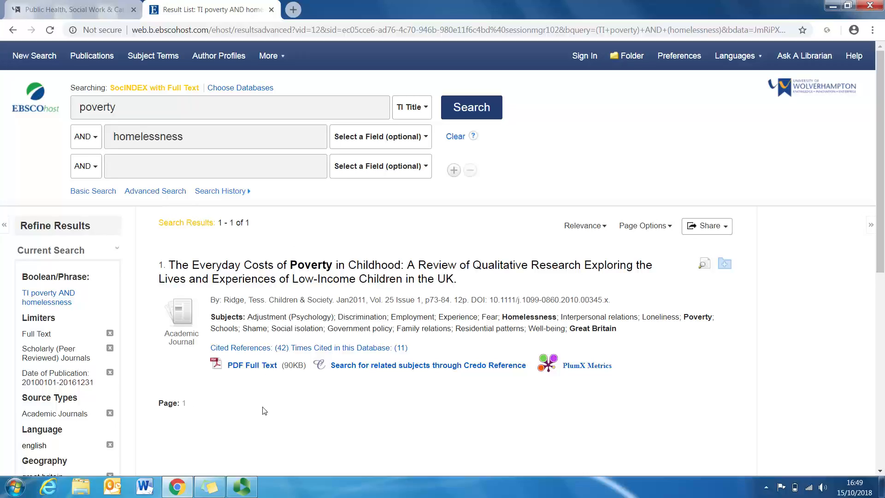
pyautogui.moveTo(246, 378)
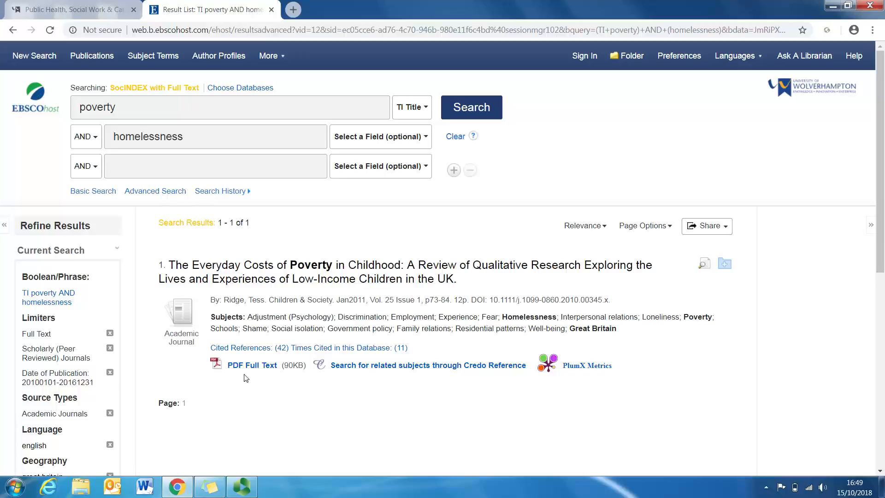
pyautogui.moveTo(251, 365)
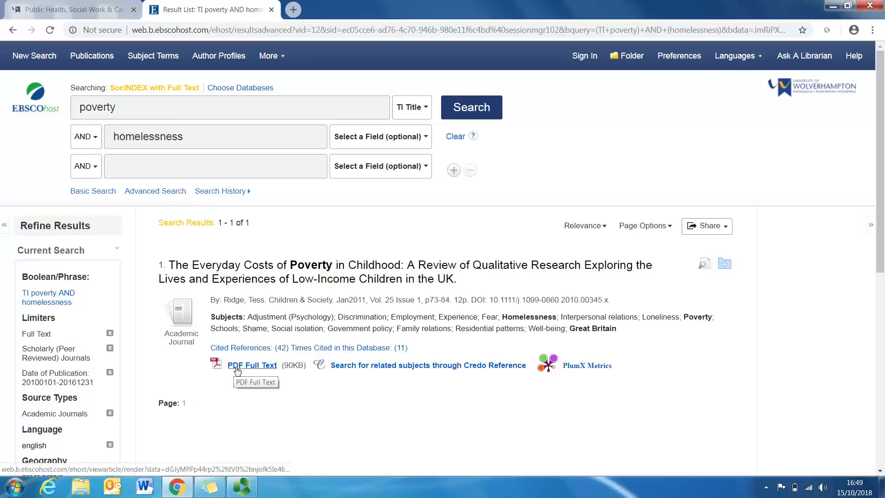
# Step: Open Ridge's UK child poverty article as a PDF, zoom in, skim, then return to the library tab
pyautogui.click(252, 364)
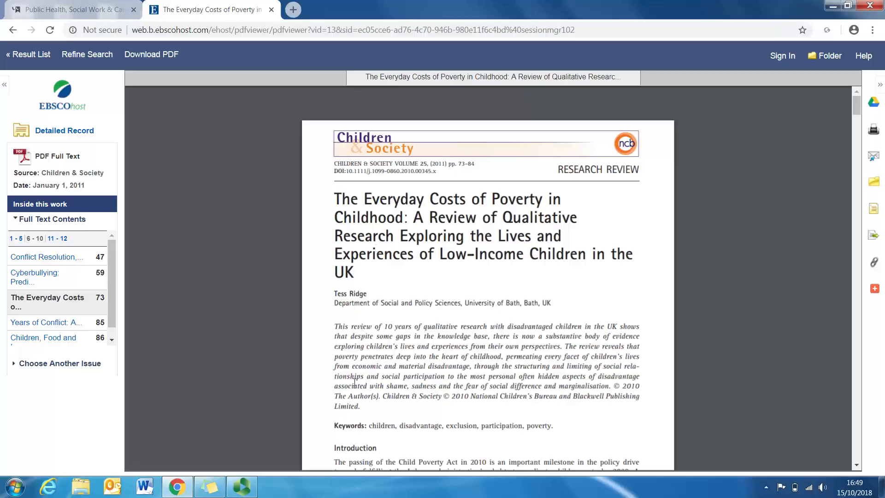
pyautogui.moveTo(334, 395)
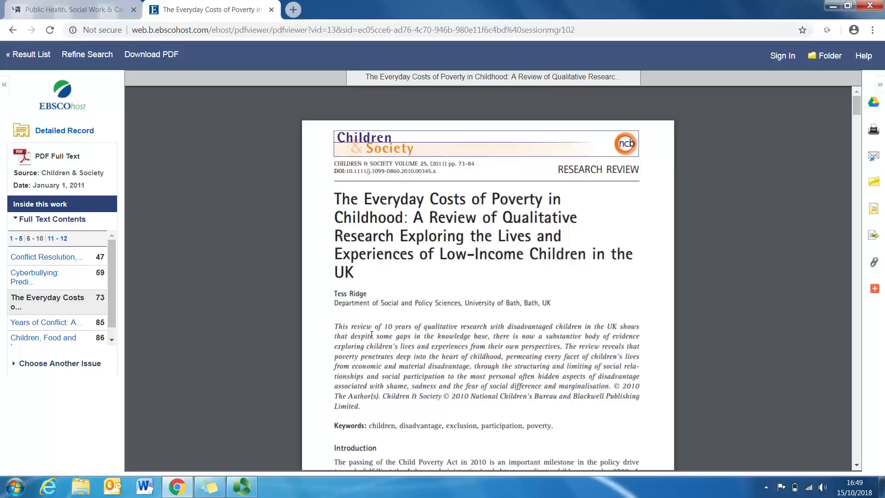
pyautogui.moveTo(372, 406)
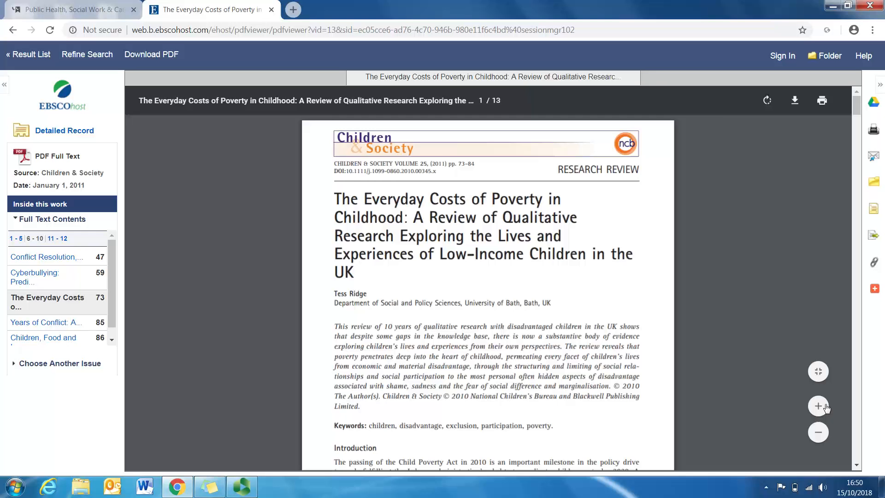
pyautogui.click(818, 406)
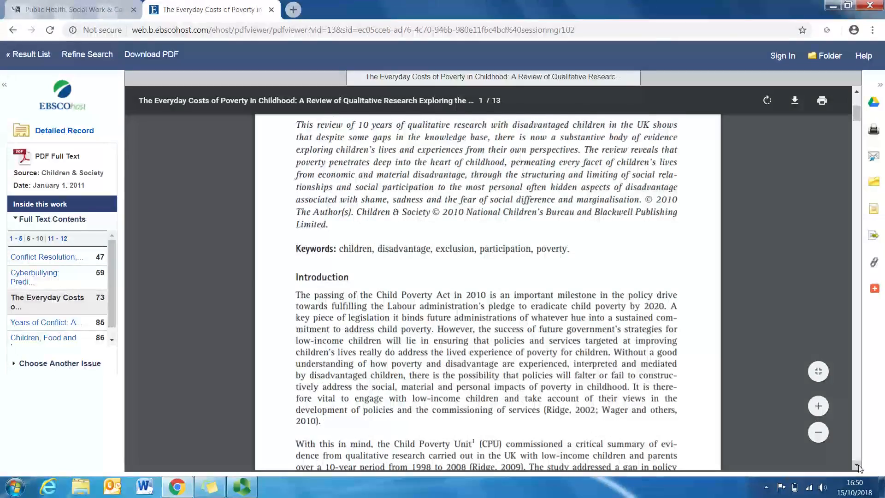
pyautogui.scroll(-3)
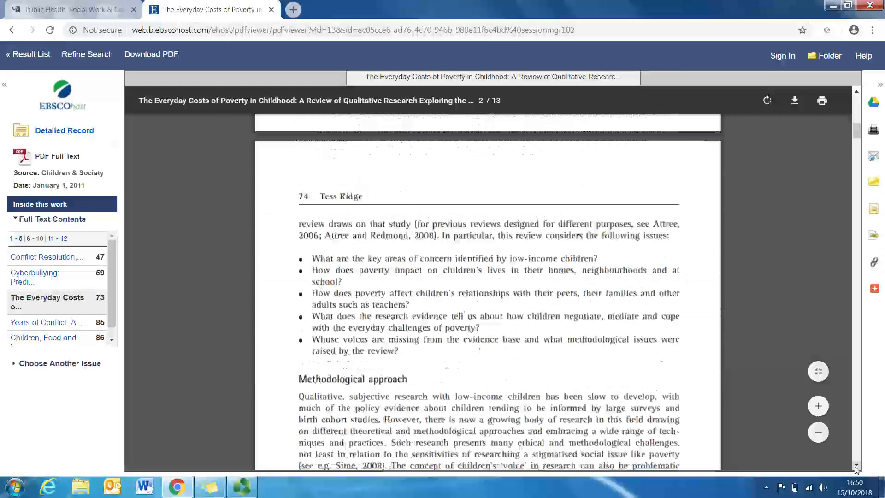
pyautogui.scroll(-3)
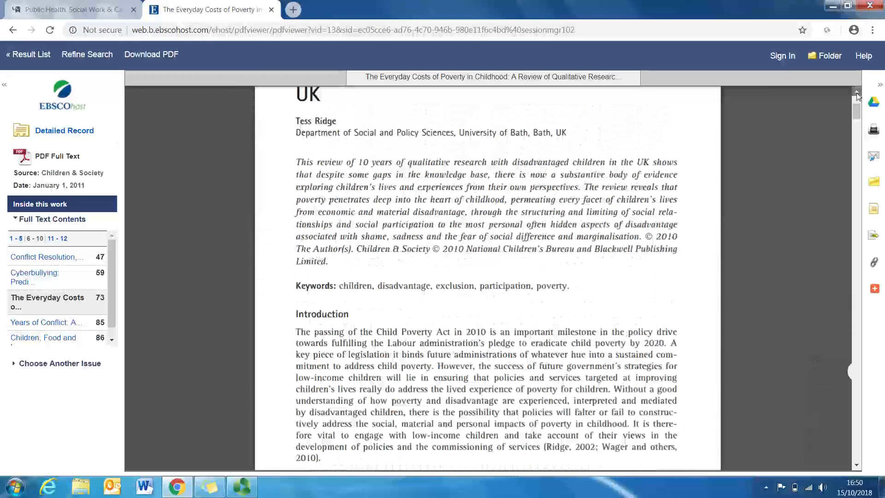
pyautogui.scroll(3)
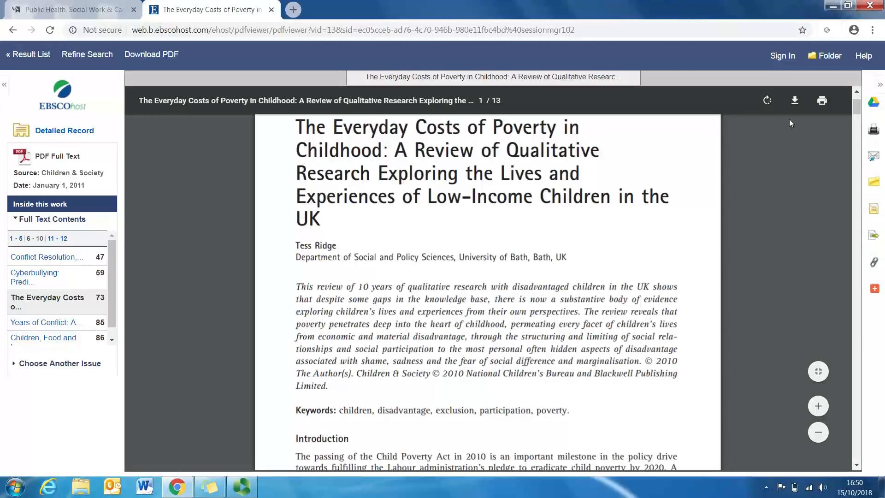
pyautogui.moveTo(128, 70)
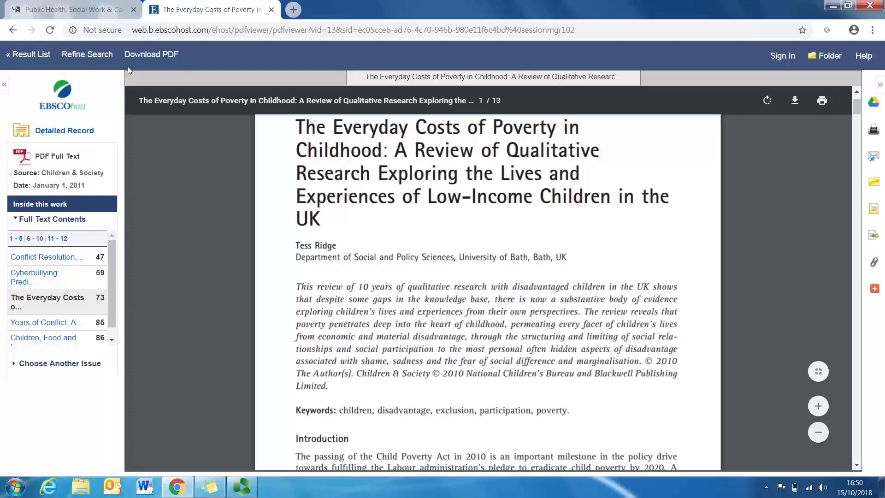
pyautogui.moveTo(171, 234)
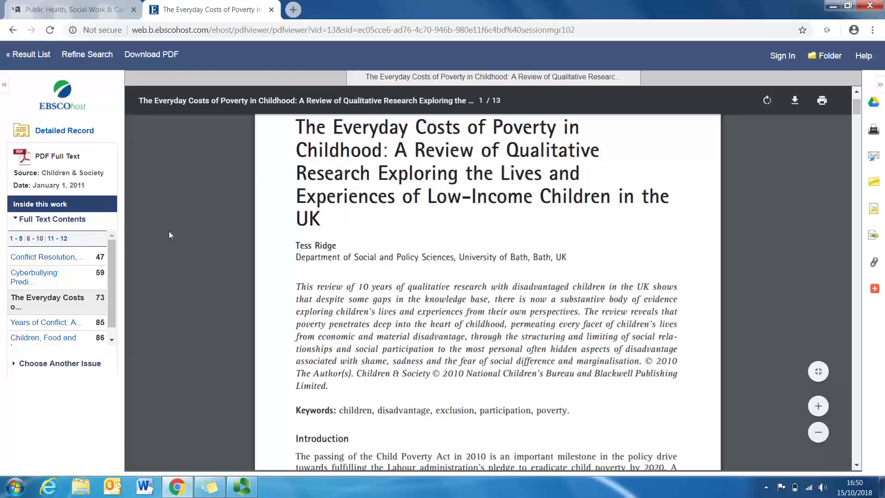
pyautogui.click(68, 10)
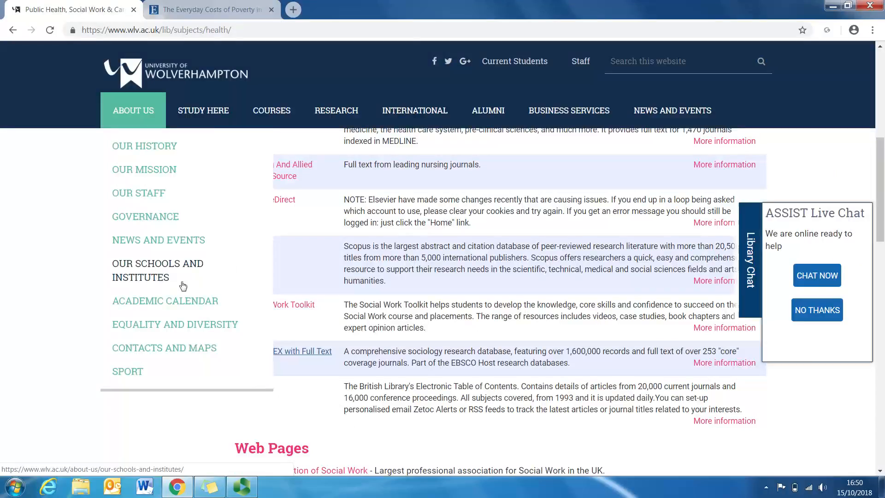
# Step: Show Academic Search Complete's advanced search form, then close that tab
pyautogui.scroll(-3)
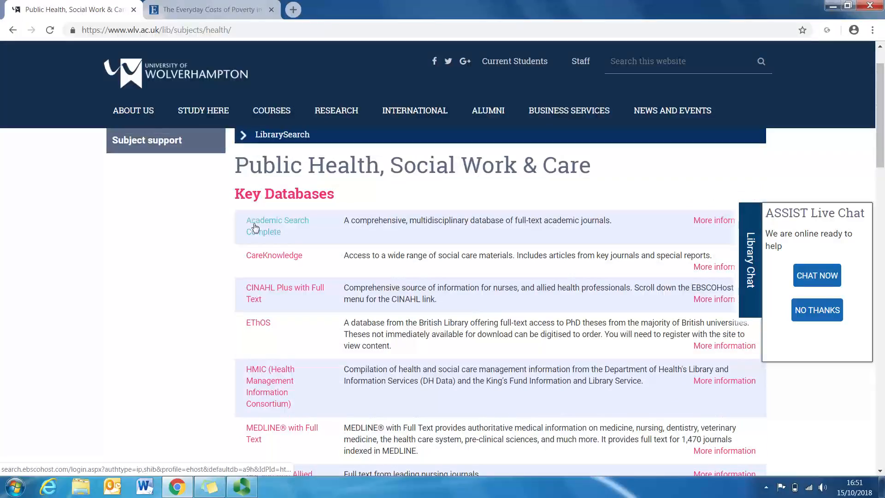
pyautogui.click(277, 221)
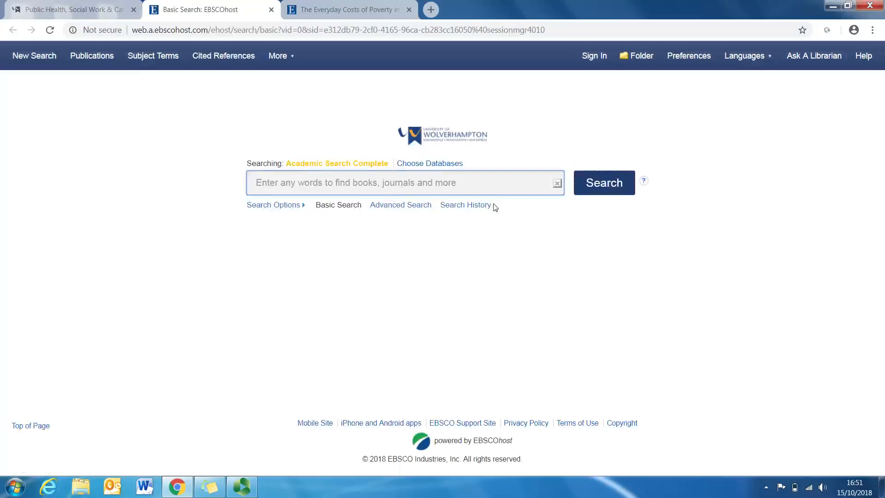
pyautogui.moveTo(332, 277)
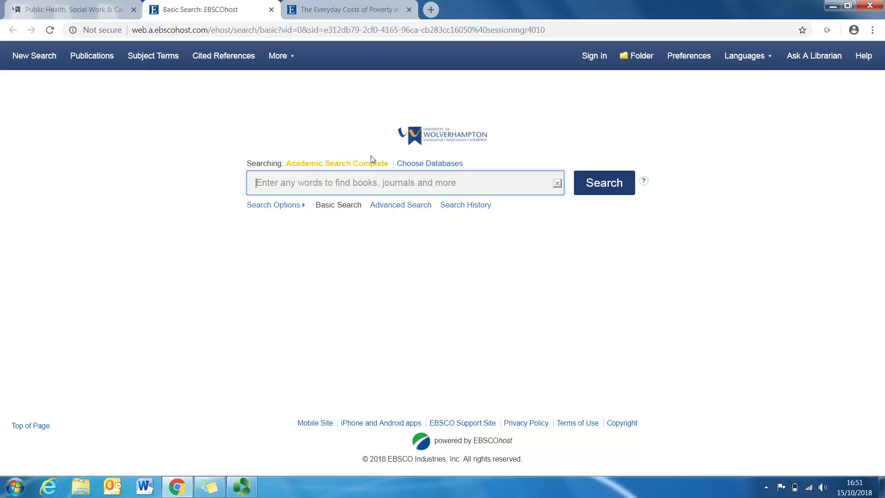
pyautogui.moveTo(400, 204)
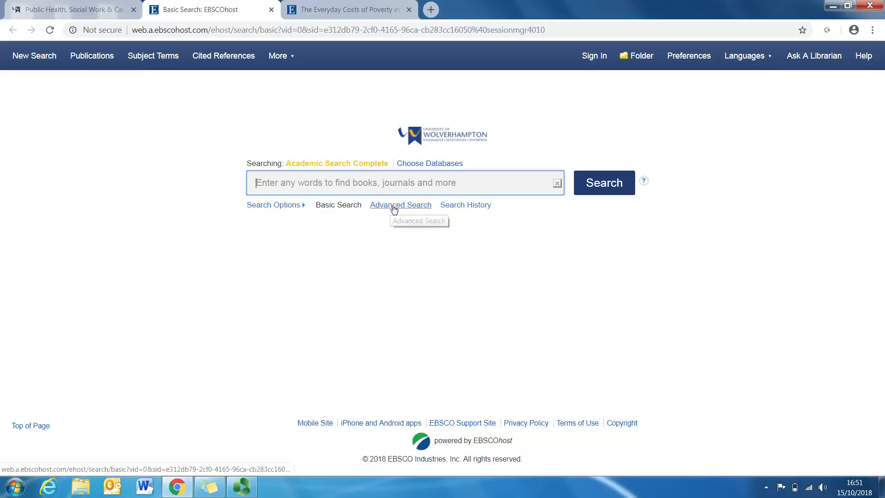
pyautogui.click(400, 205)
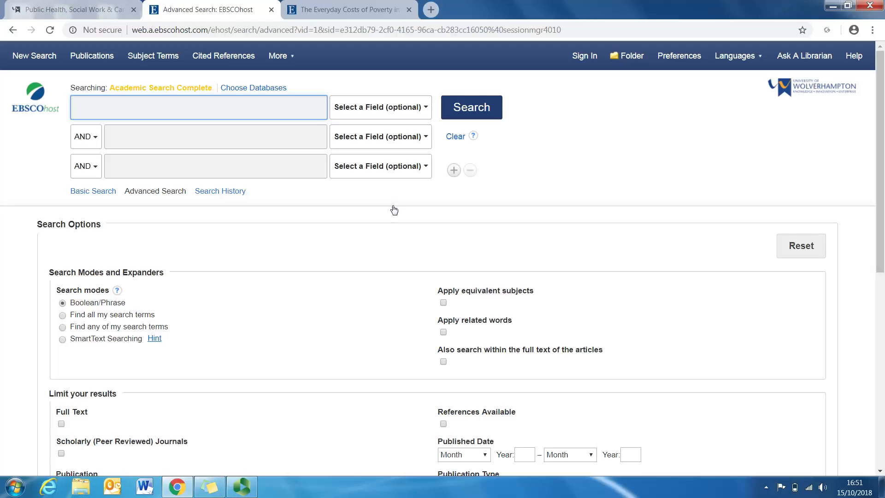
pyautogui.click(199, 108)
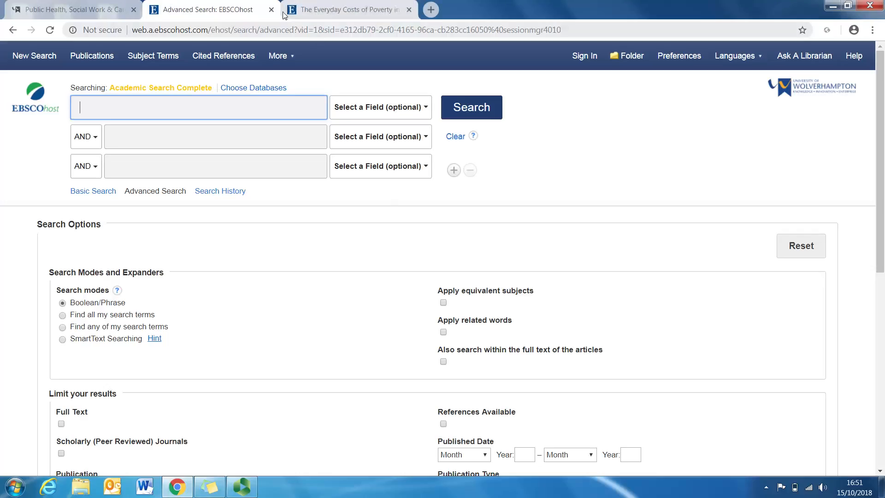
pyautogui.click(271, 10)
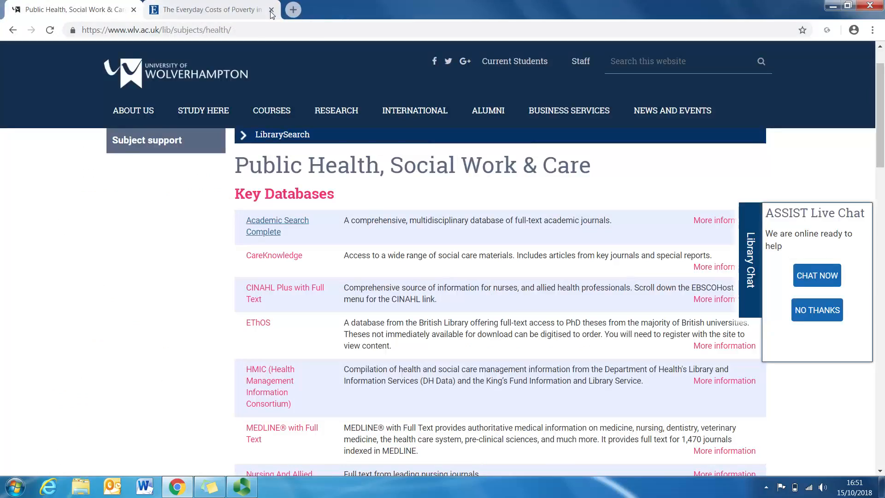